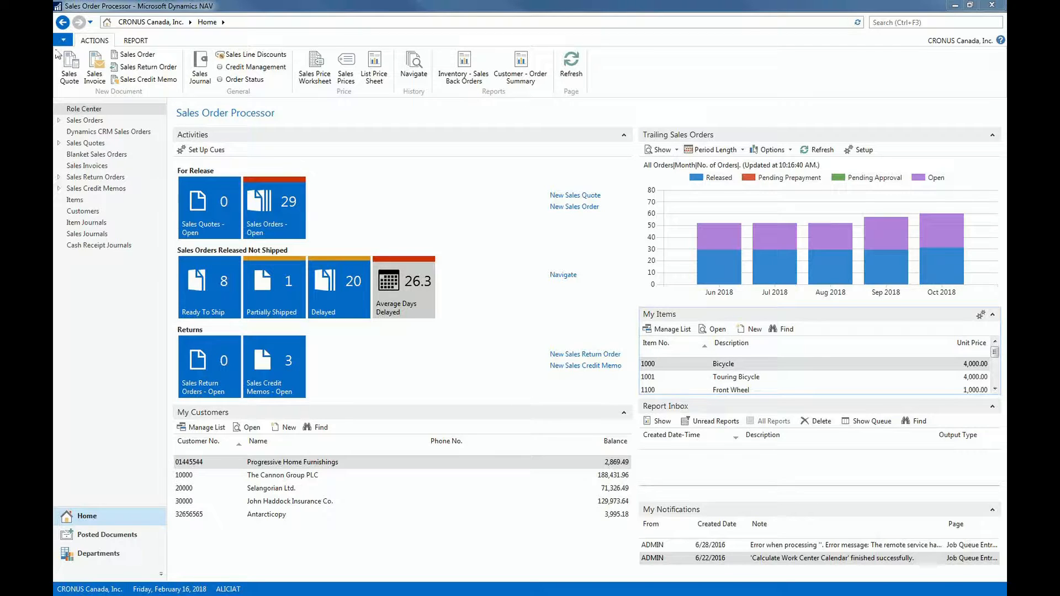
Open the Customize Navigation Pane window from the Home area's options.
click(62, 39)
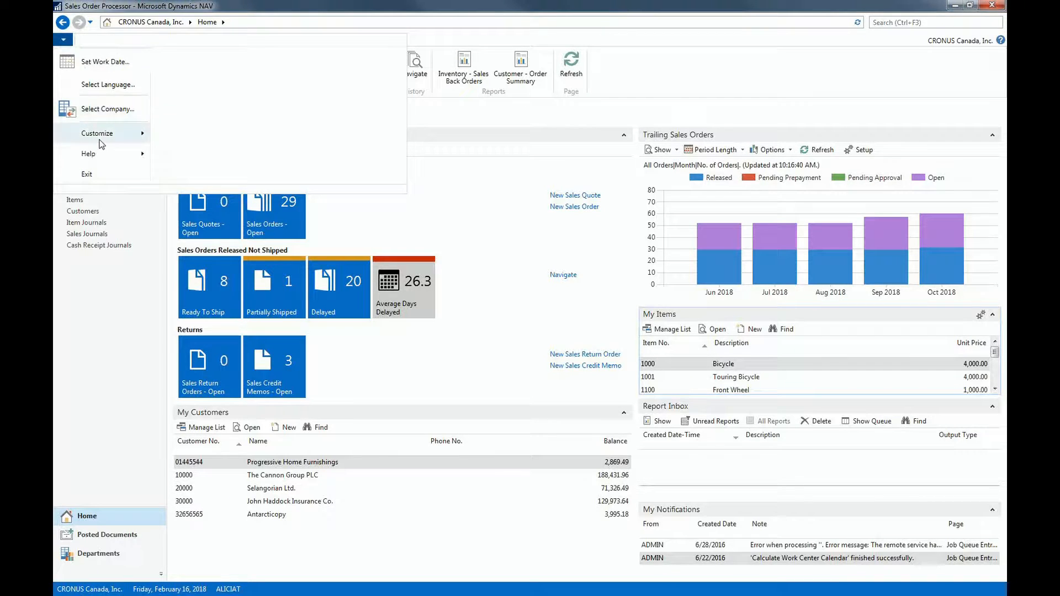
mouse_move(97, 132)
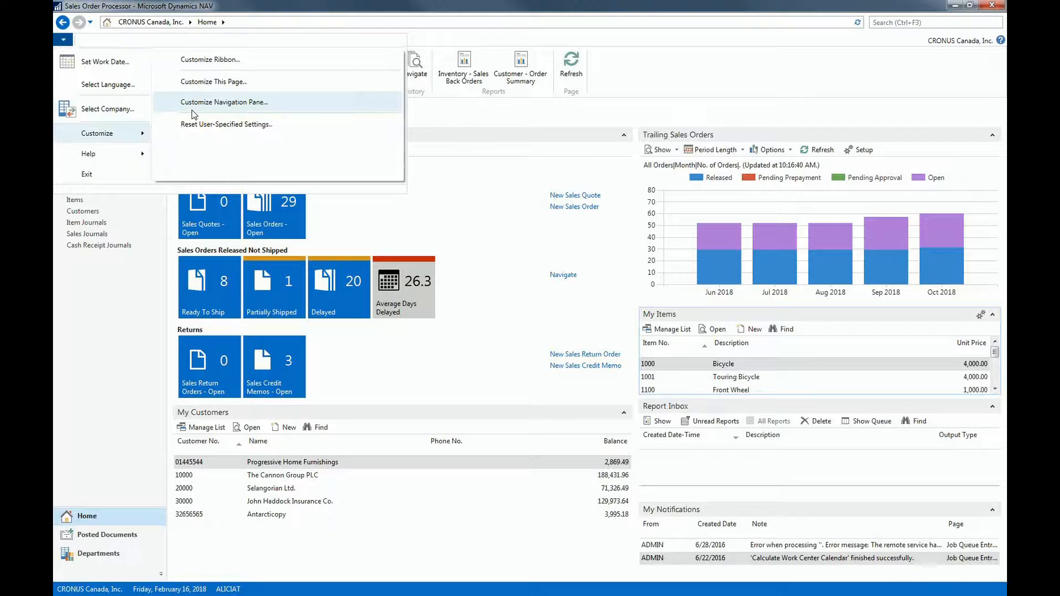
mouse_move(225, 101)
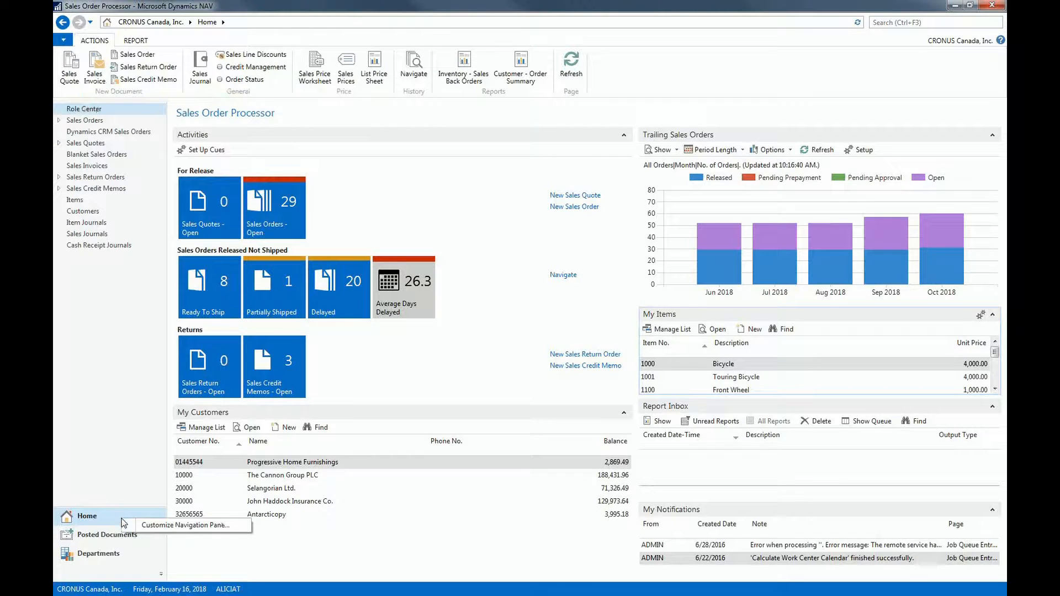
click(191, 525)
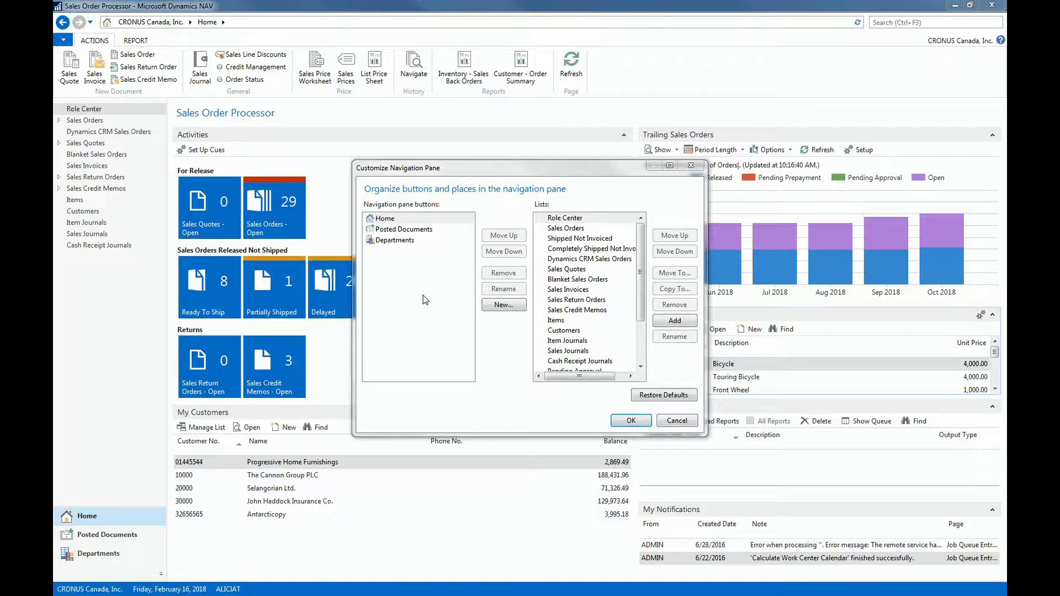
mouse_move(585, 358)
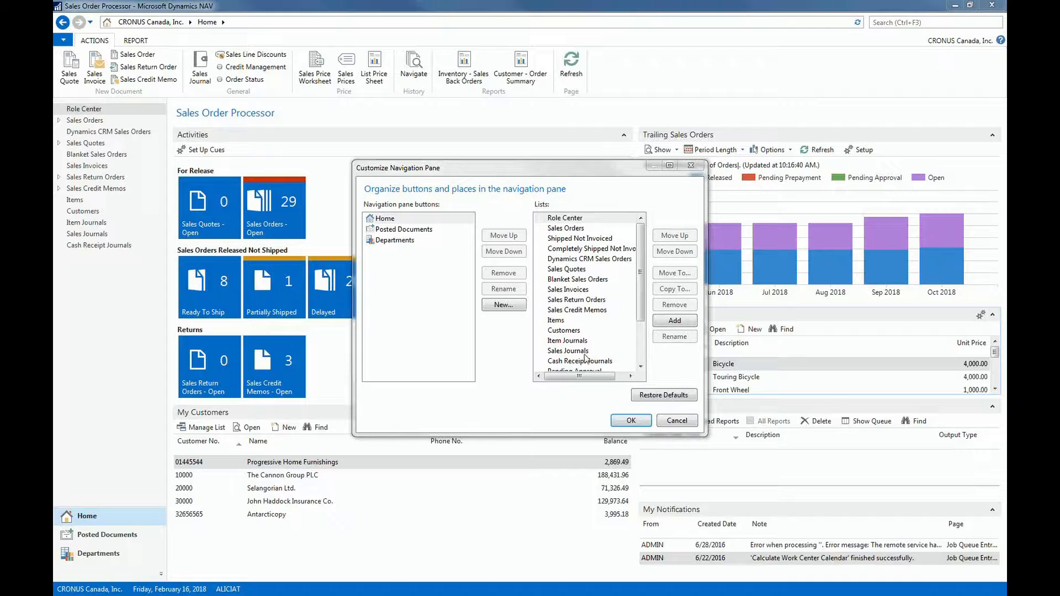
Remove the Sales Journals list from Home and apply the change.
click(567, 351)
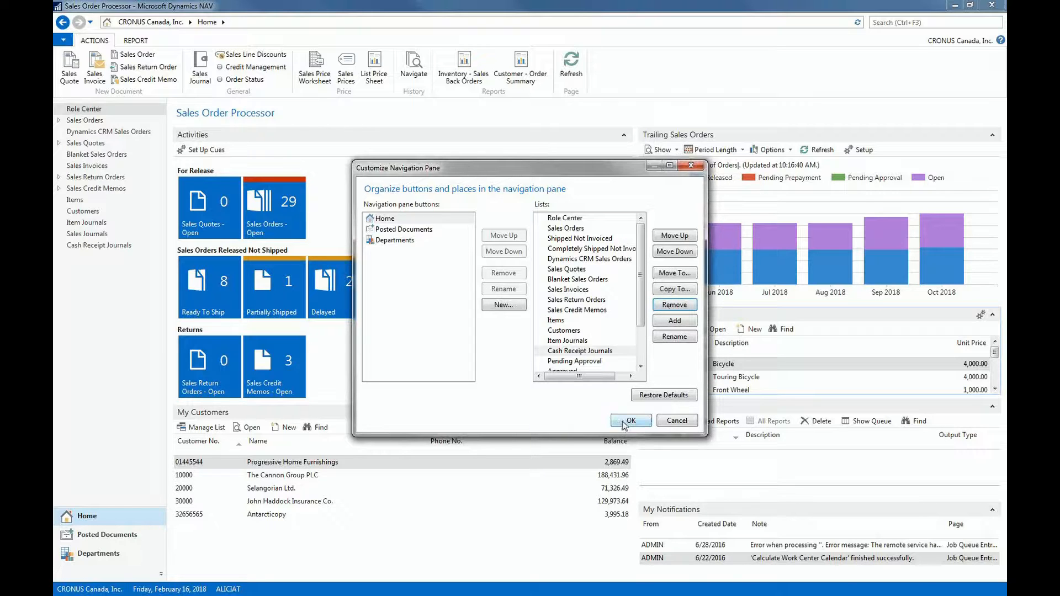
click(629, 419)
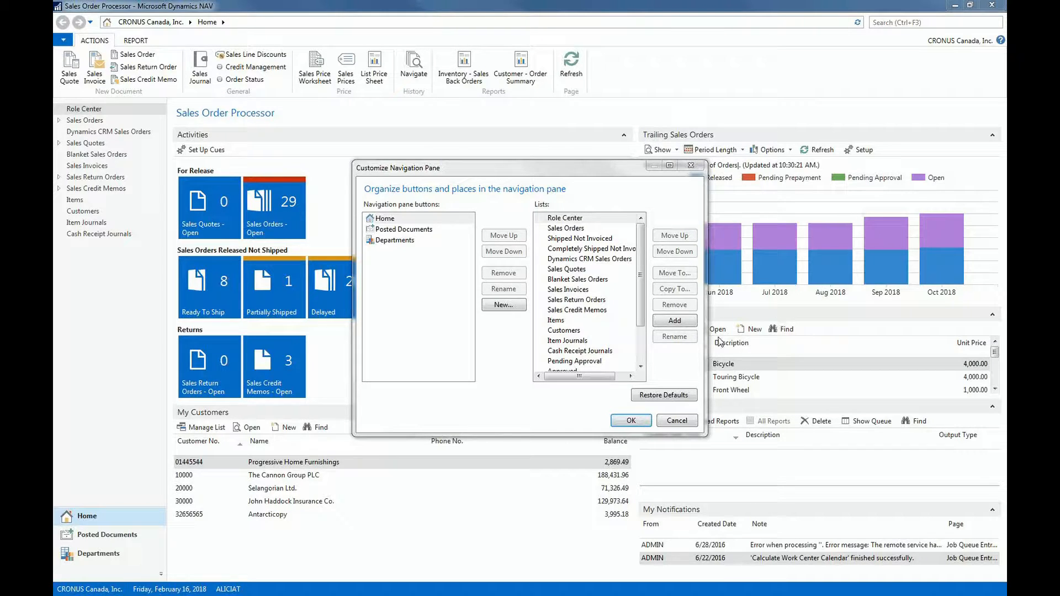
Add the Vendors list from Financial Management > Payables to the Home area.
click(674, 320)
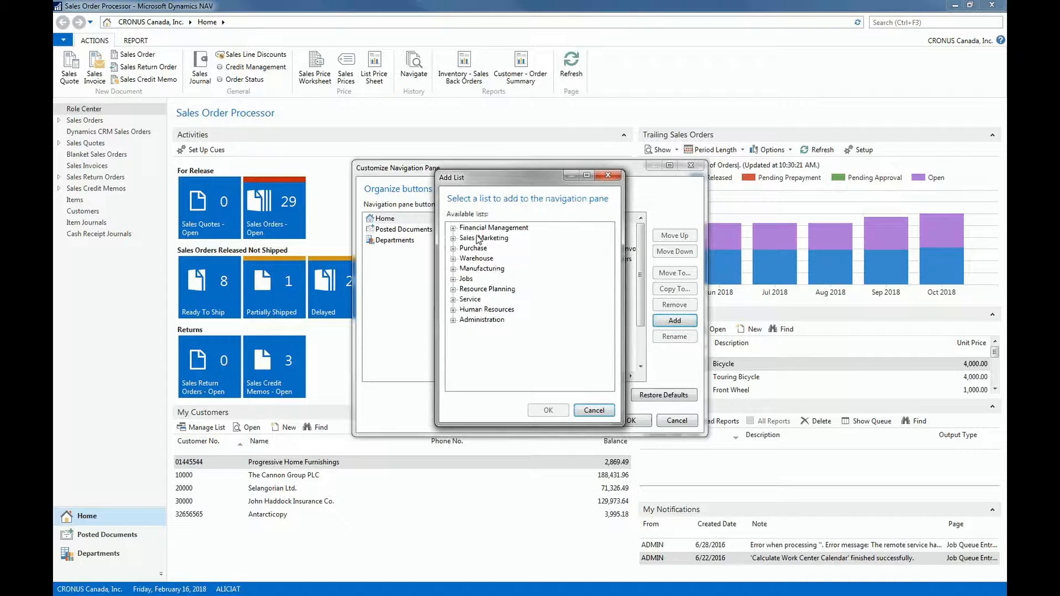
click(453, 227)
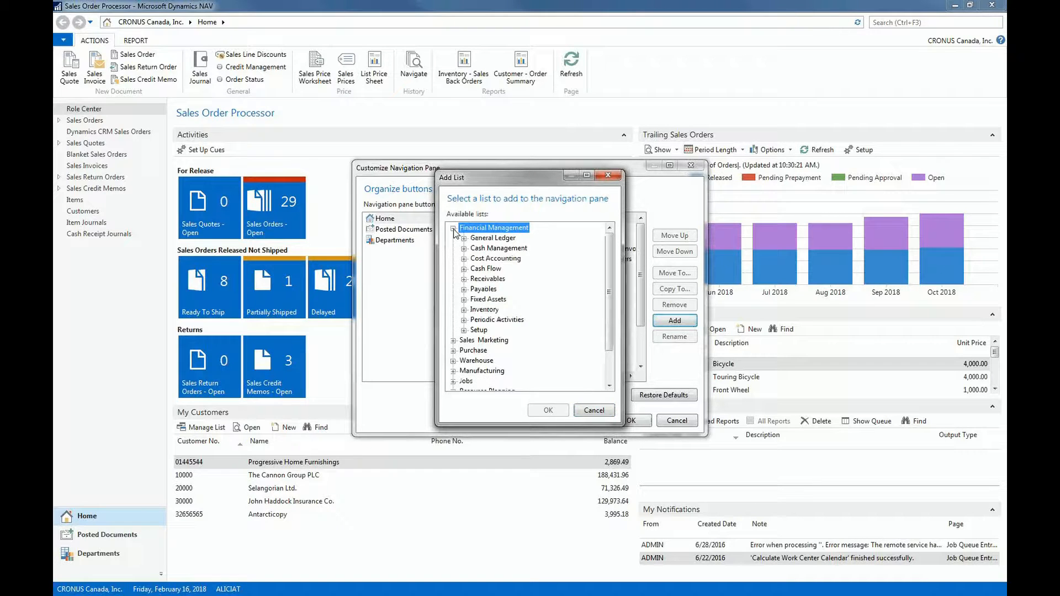
click(464, 288)
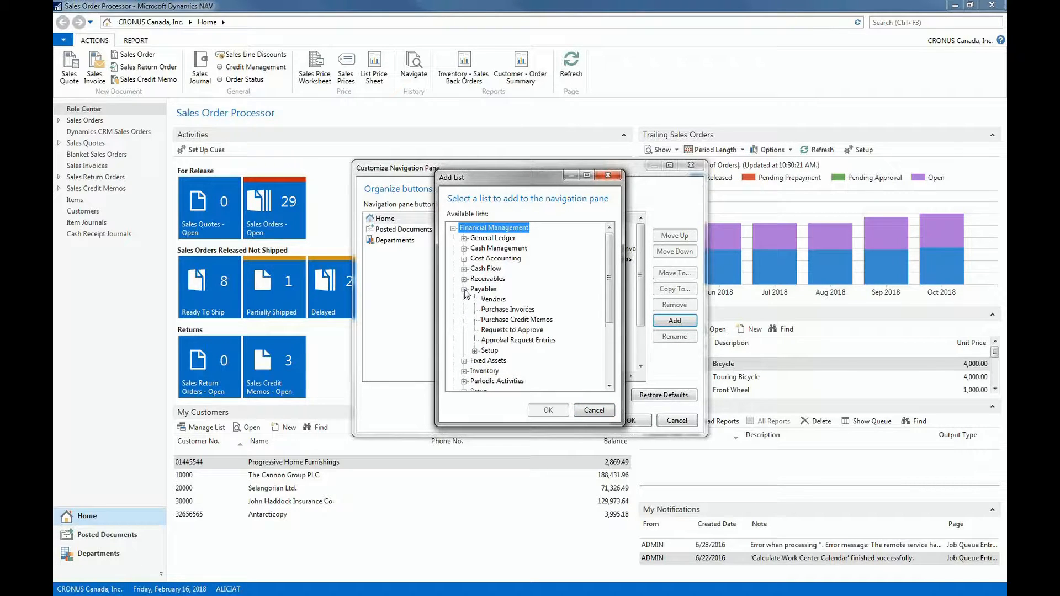
click(494, 299)
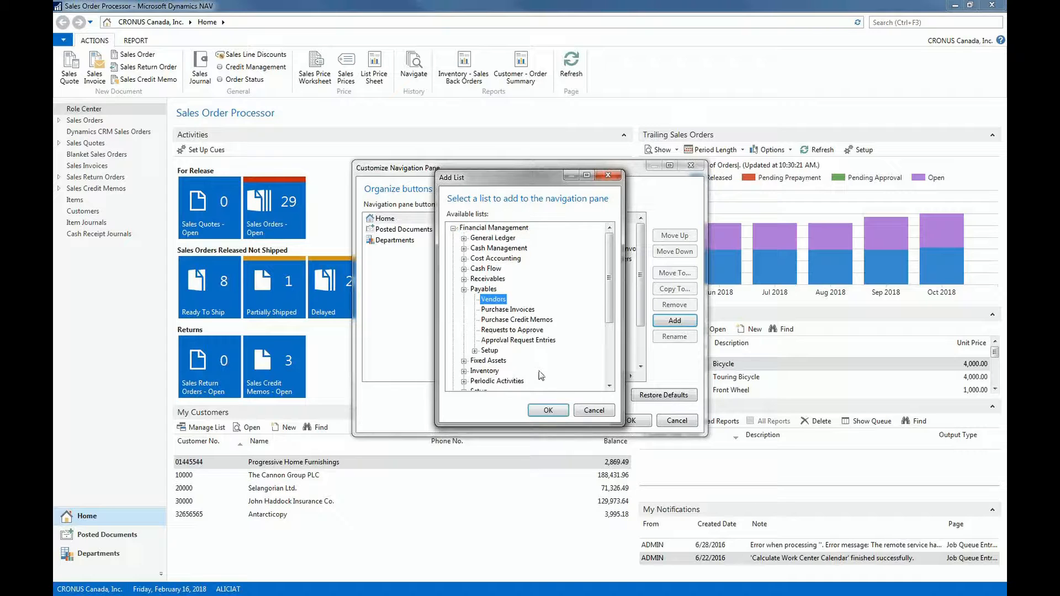
click(548, 410)
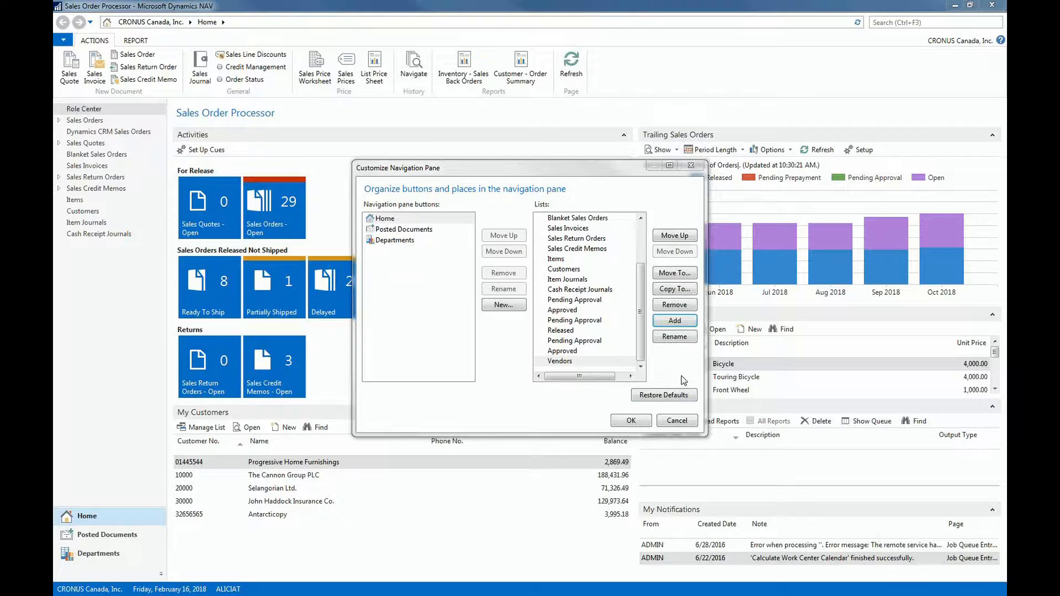
mouse_move(655, 385)
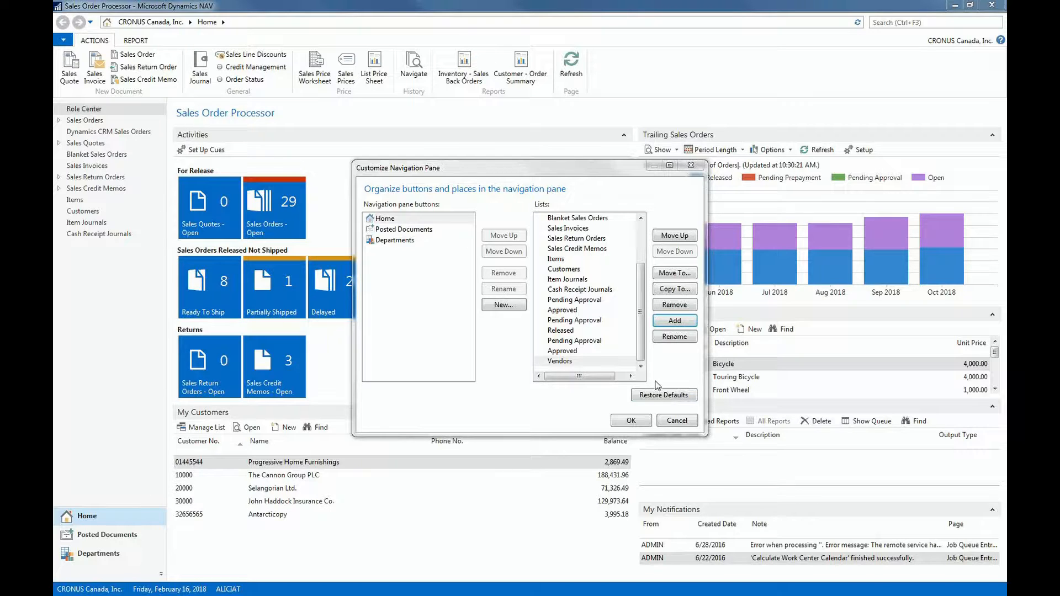
Reposition Vendors to sit directly below Customers and apply the new order.
click(559, 360)
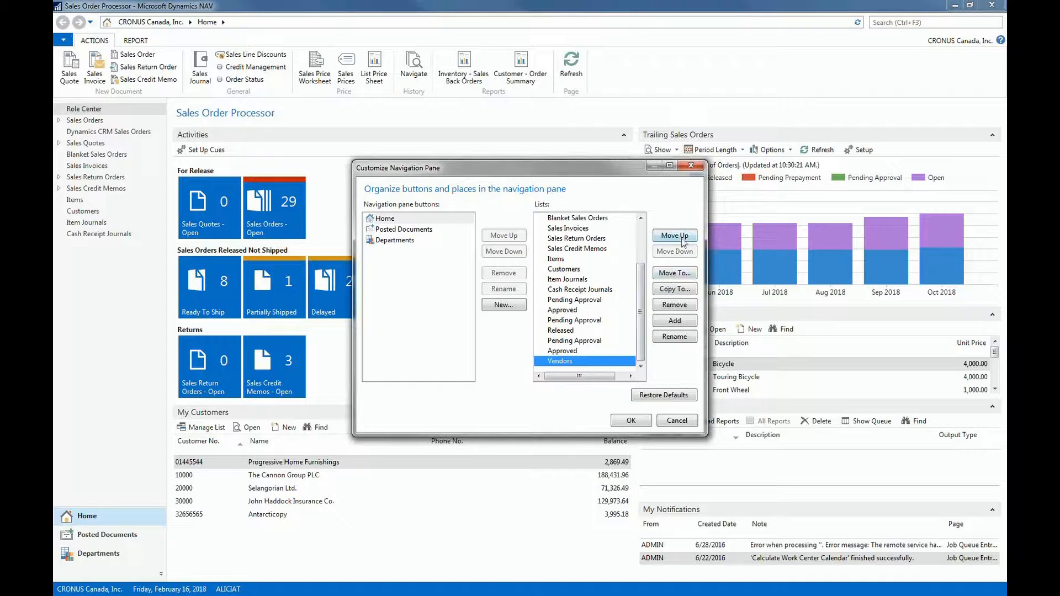
click(673, 237)
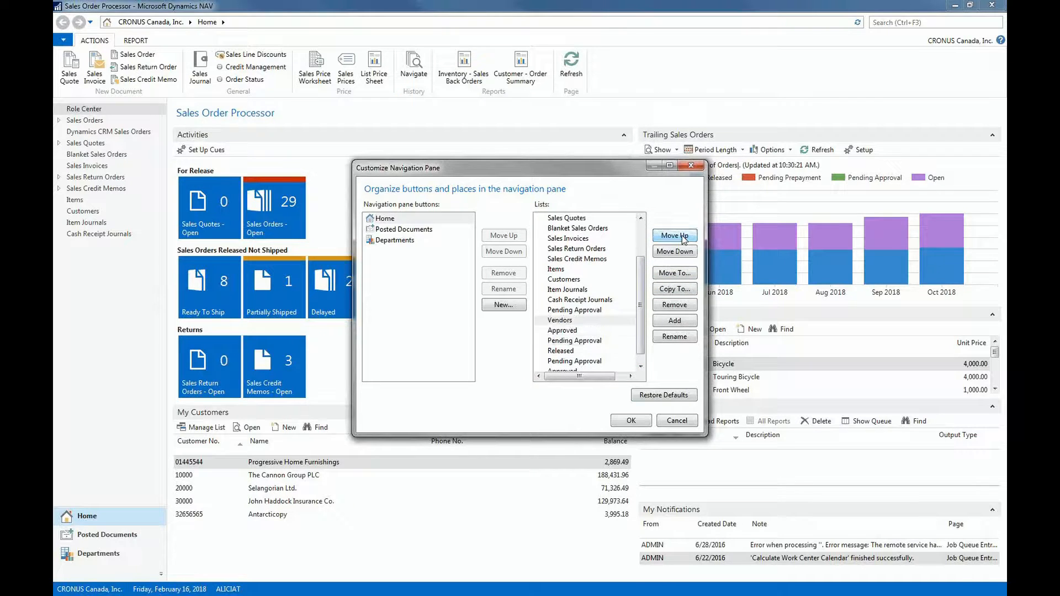
click(673, 235)
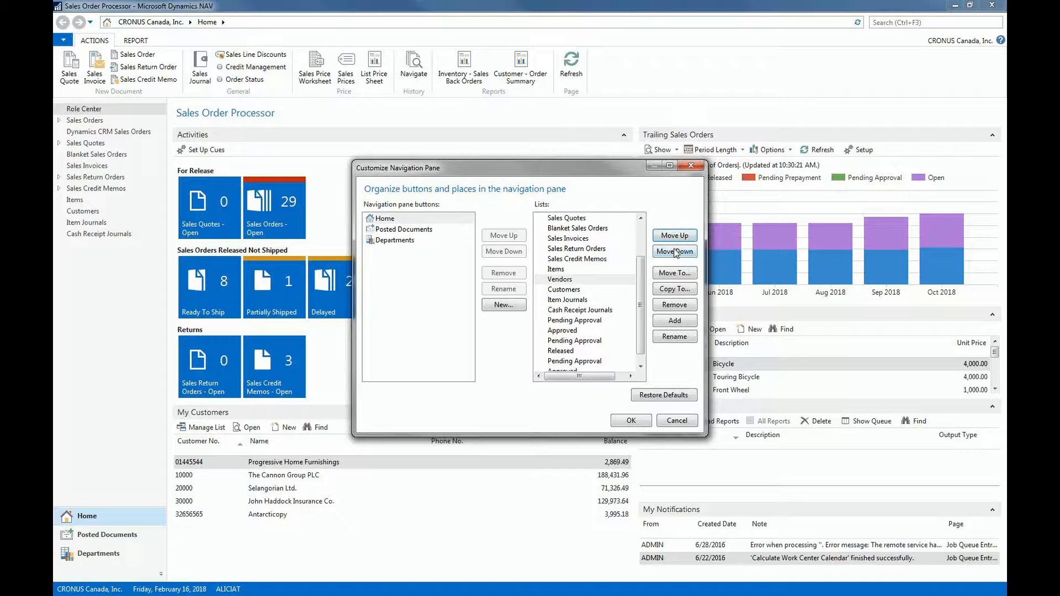
click(673, 252)
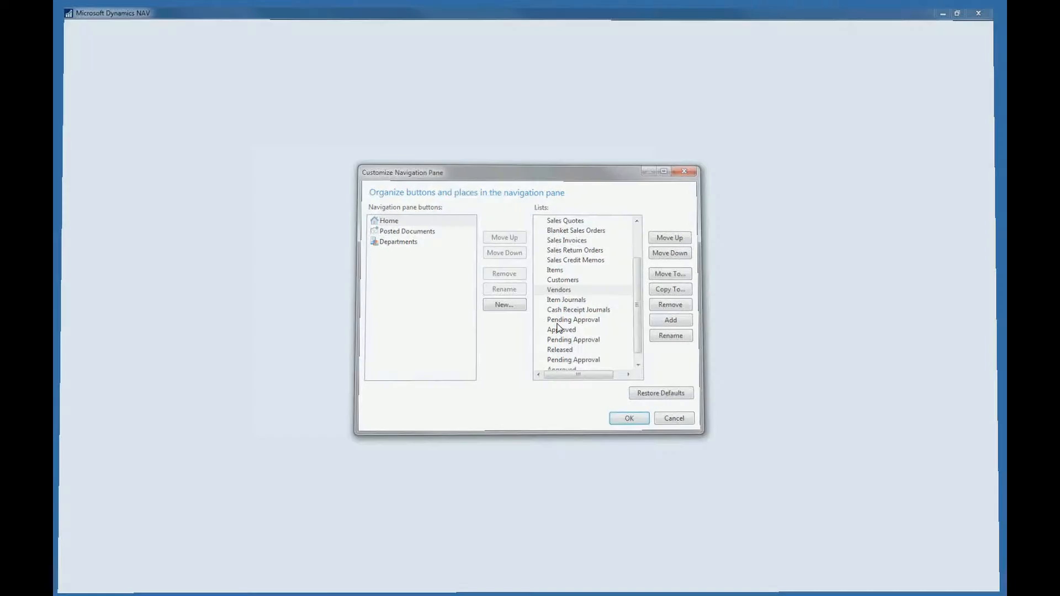
click(626, 417)
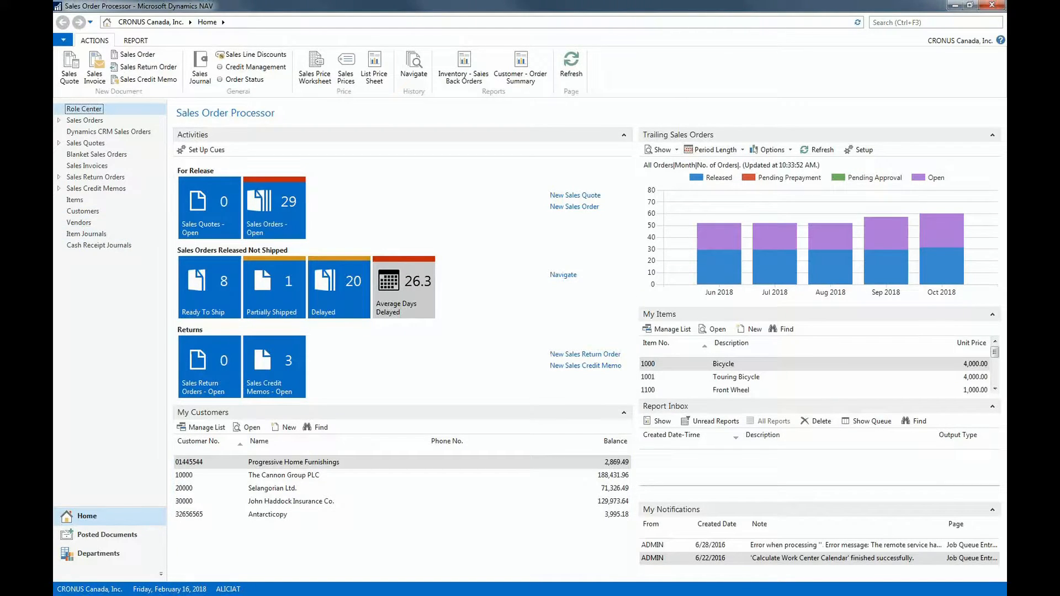
mouse_move(775, 243)
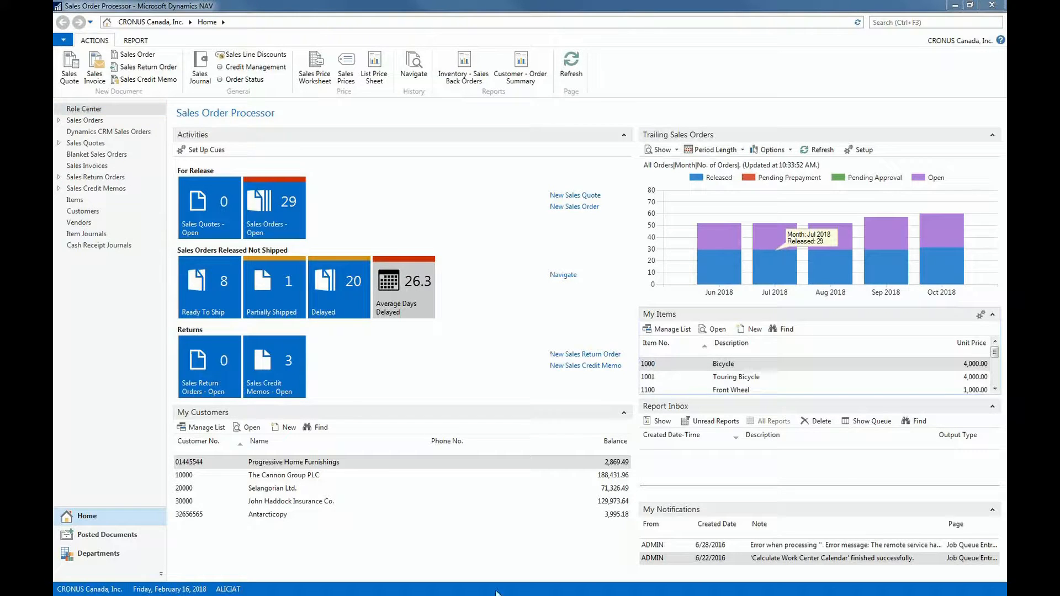
Create a new navigation area named Closing with a chosen icon.
right_click(86, 516)
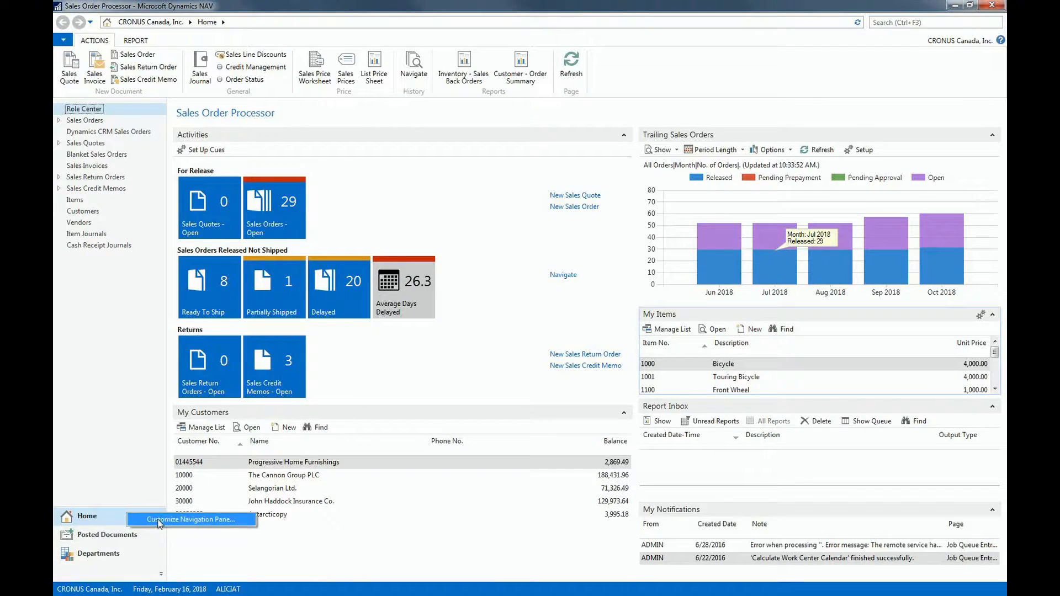
click(191, 518)
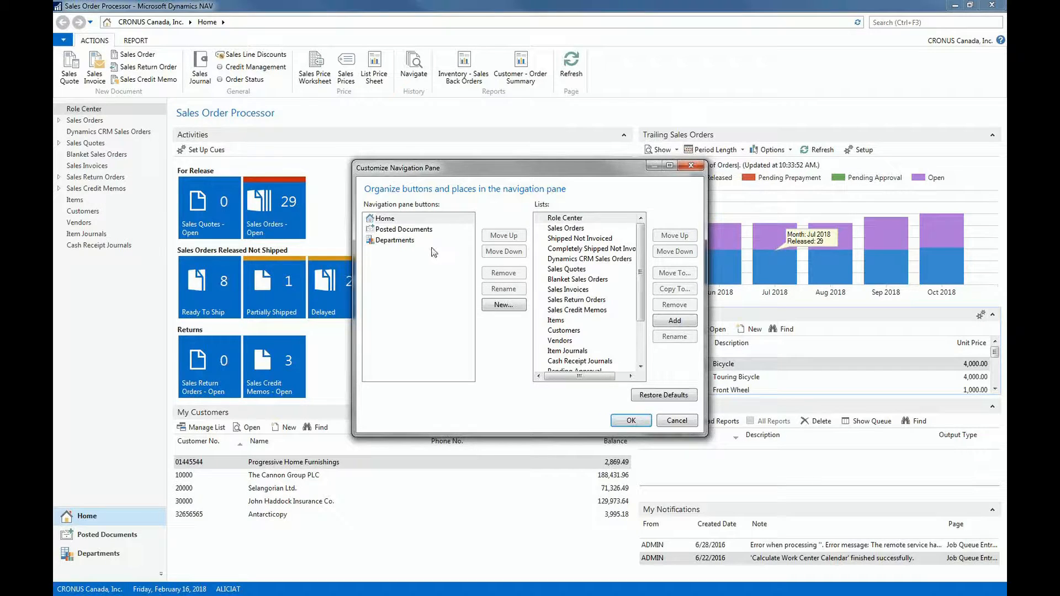
click(503, 305)
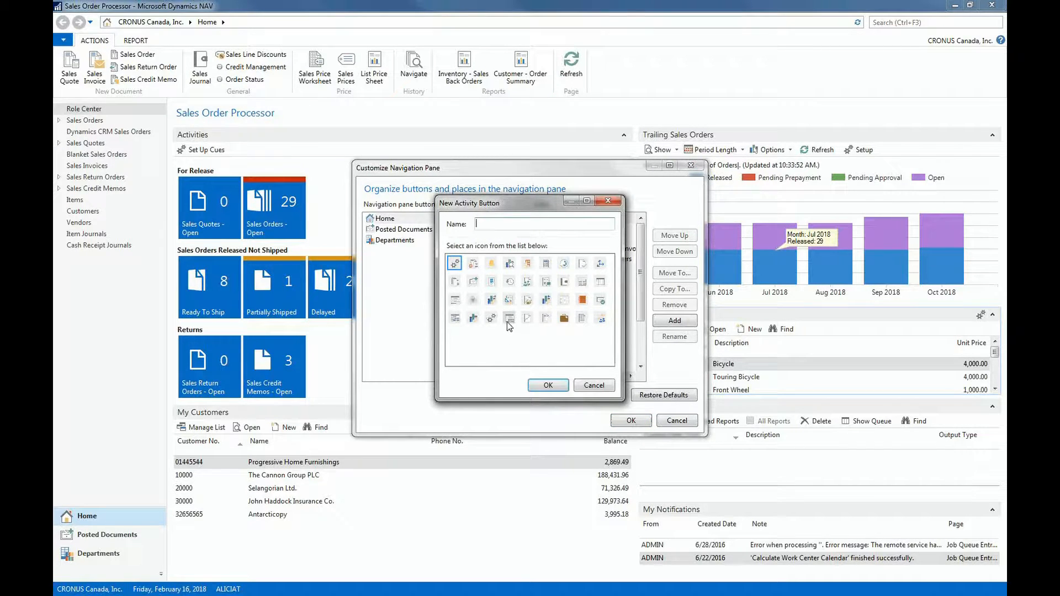
click(508, 318)
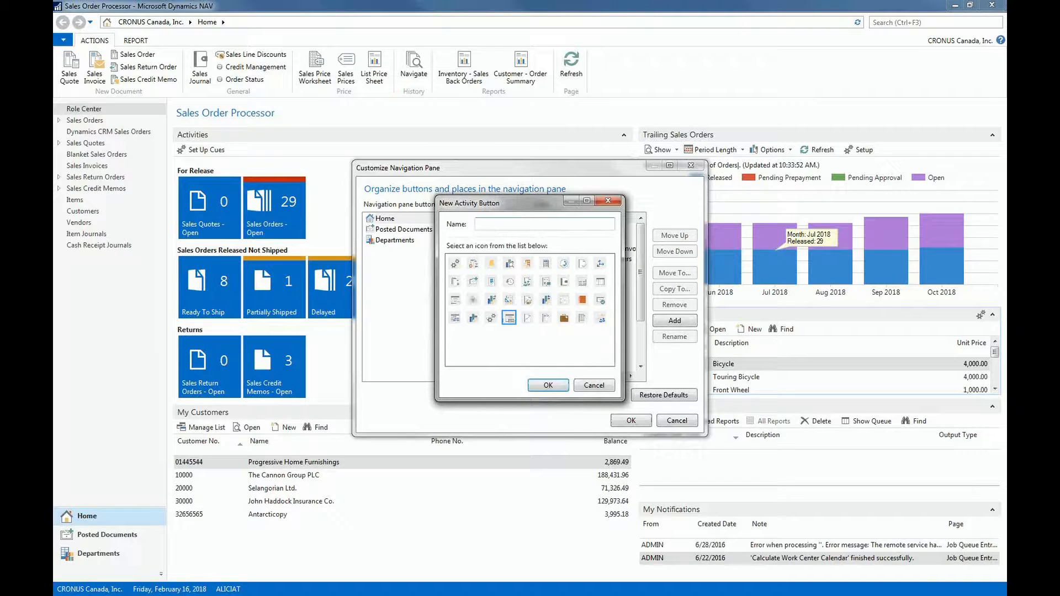
text(Closing)
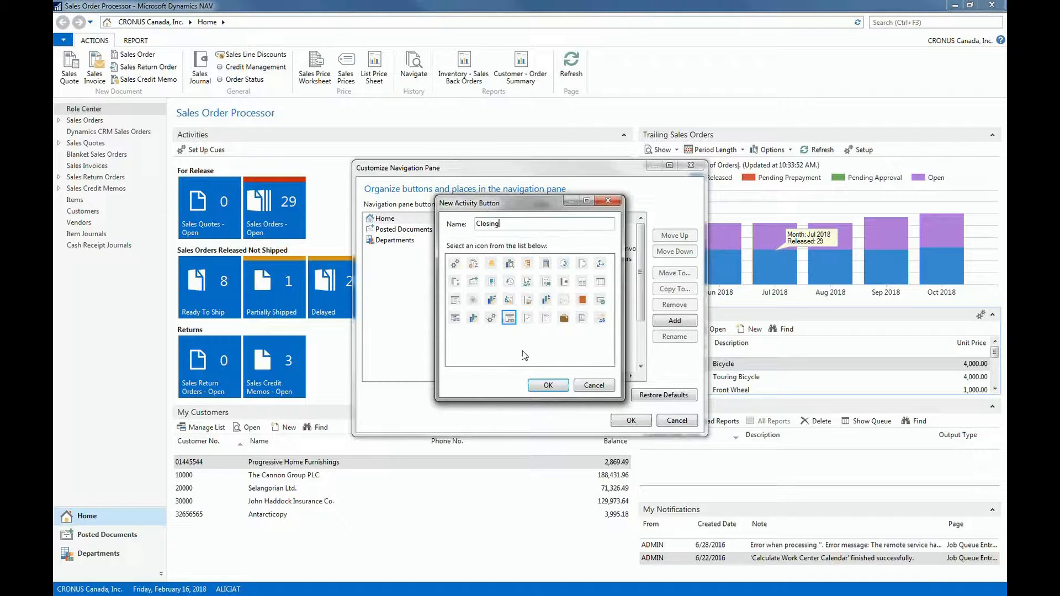
click(547, 384)
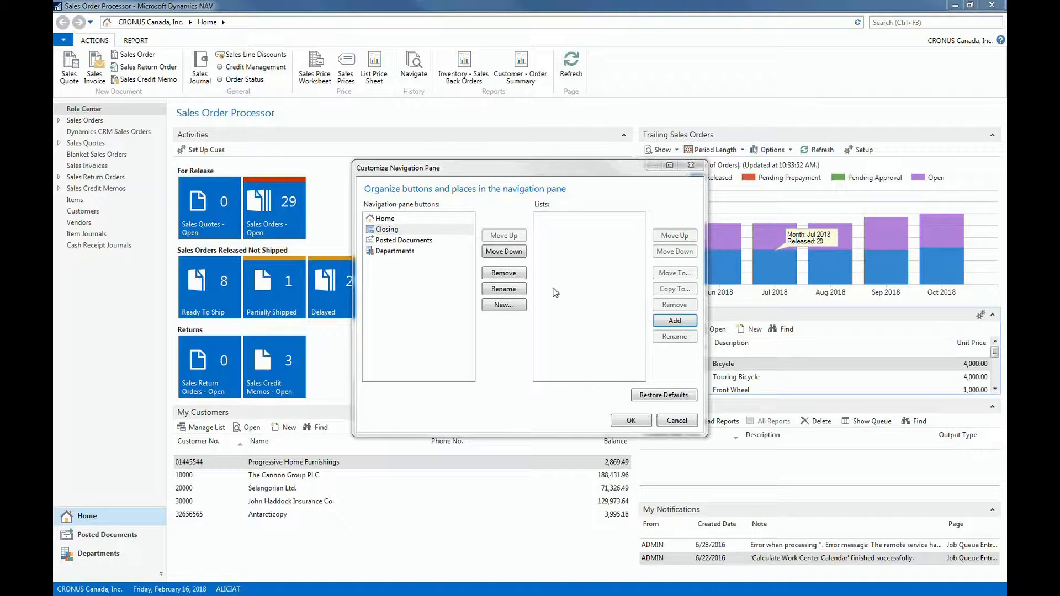
Add the Accounting Periods list from Financial Management > Periodic Activities to Closing.
click(672, 320)
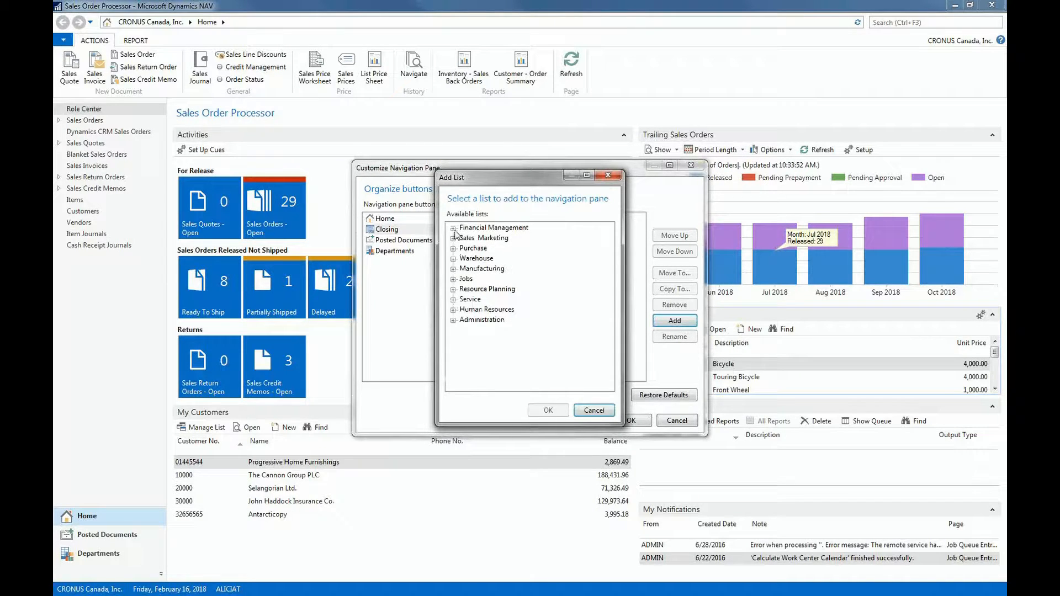
click(454, 228)
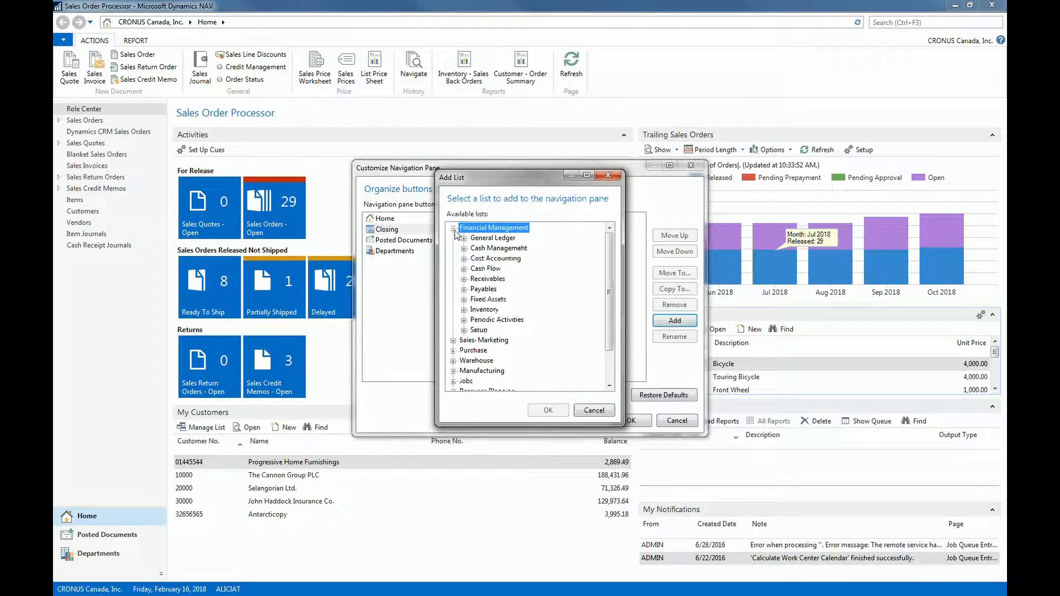
click(465, 320)
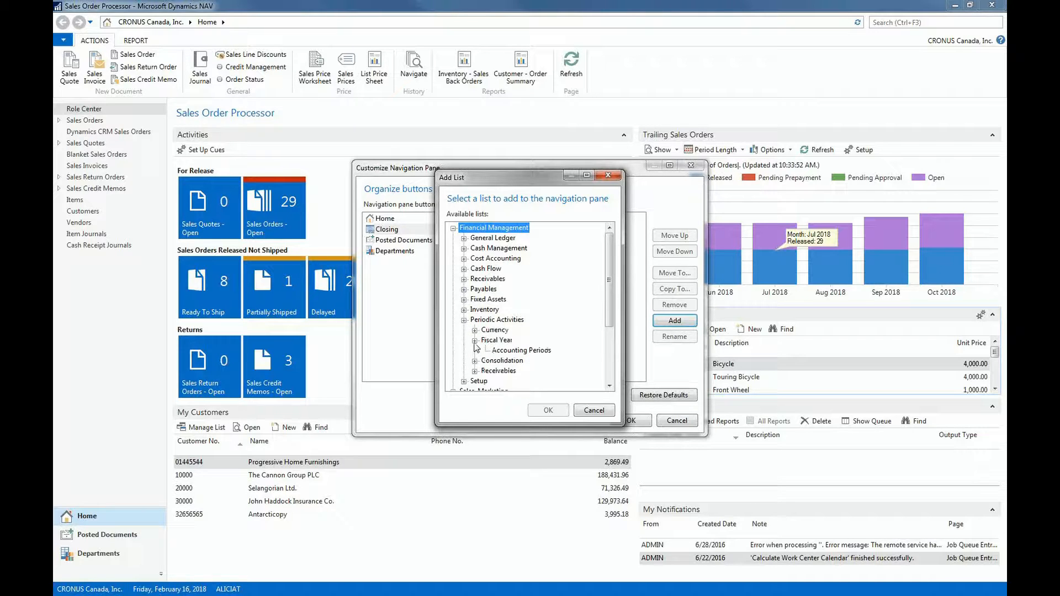
click(520, 349)
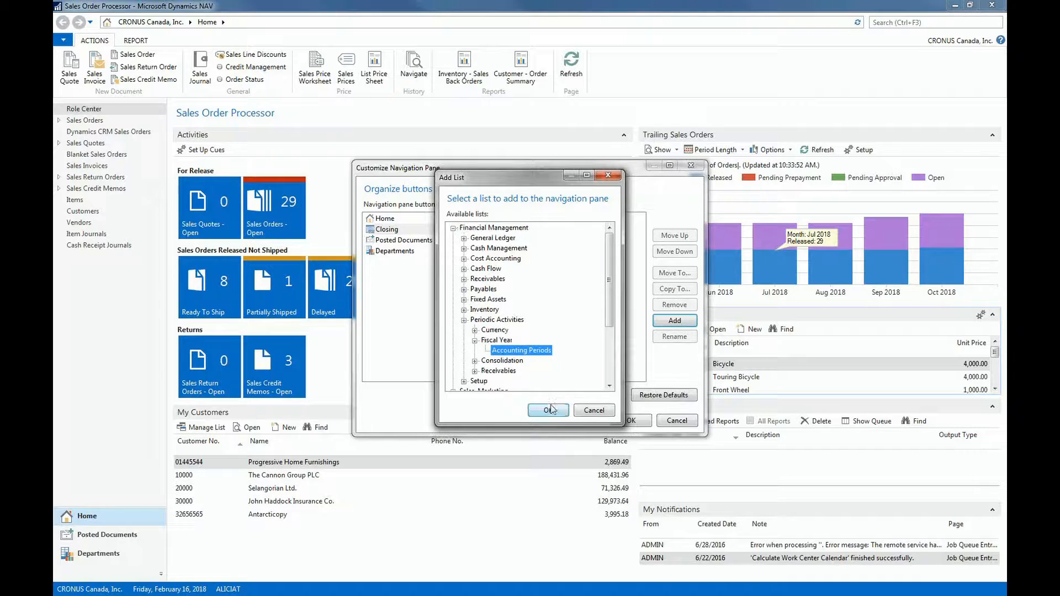
click(549, 410)
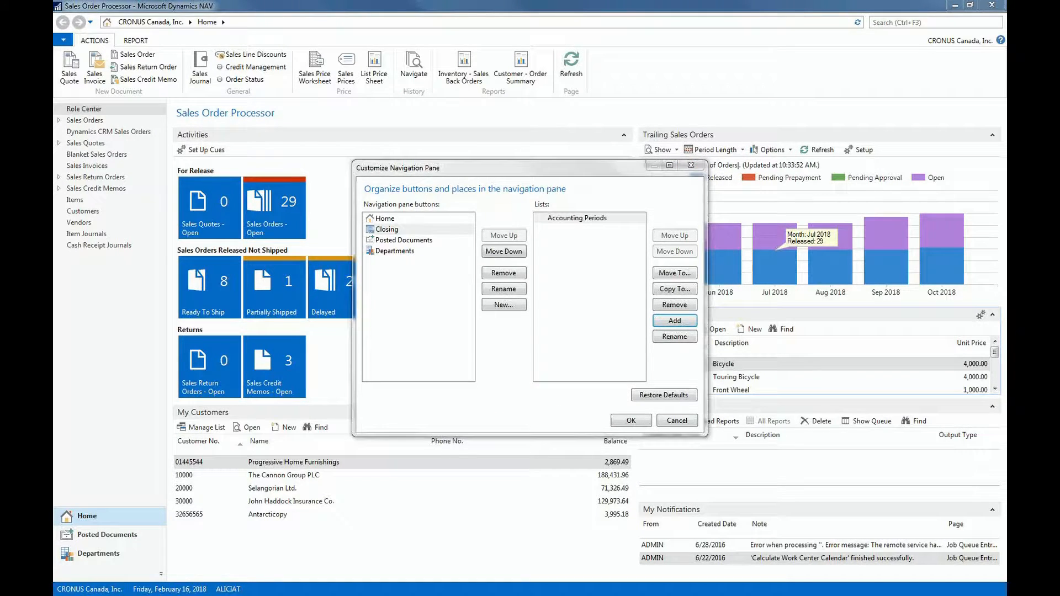
Add the Customers list from Financial Management > Receivables to Closing and apply the changes.
click(673, 320)
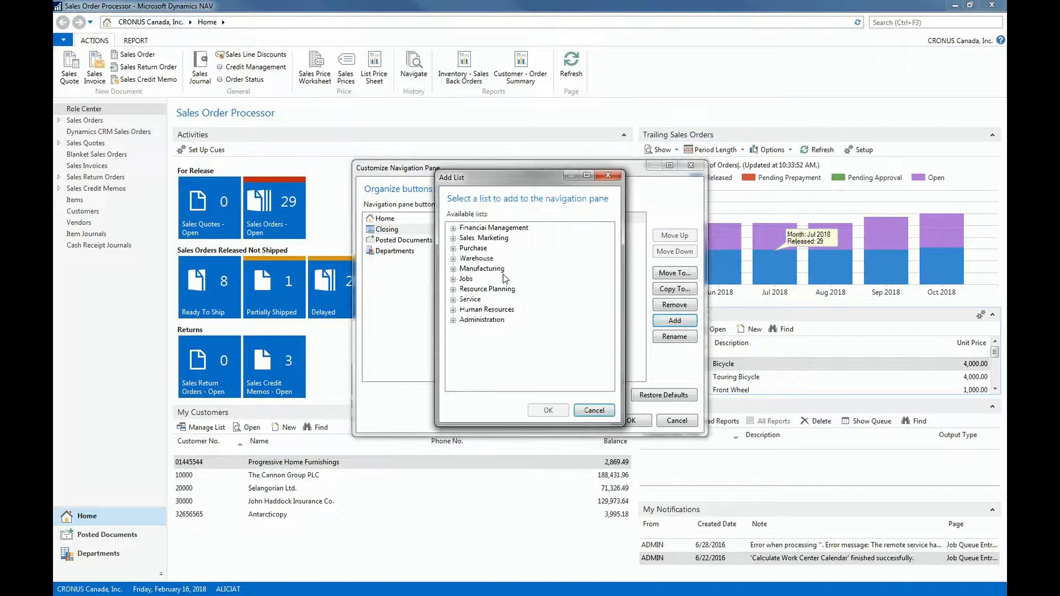
click(493, 227)
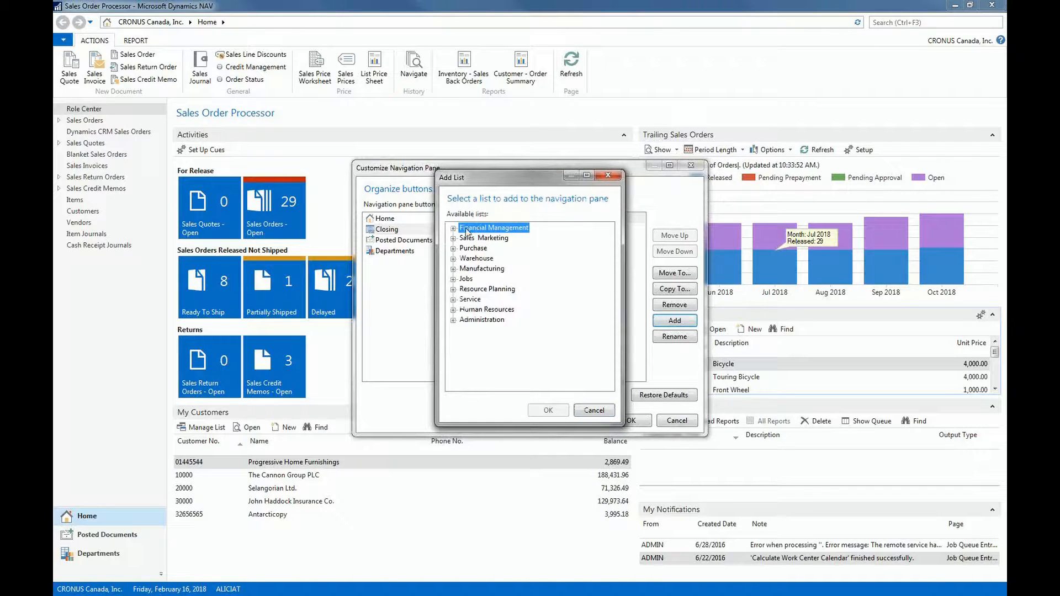
click(454, 227)
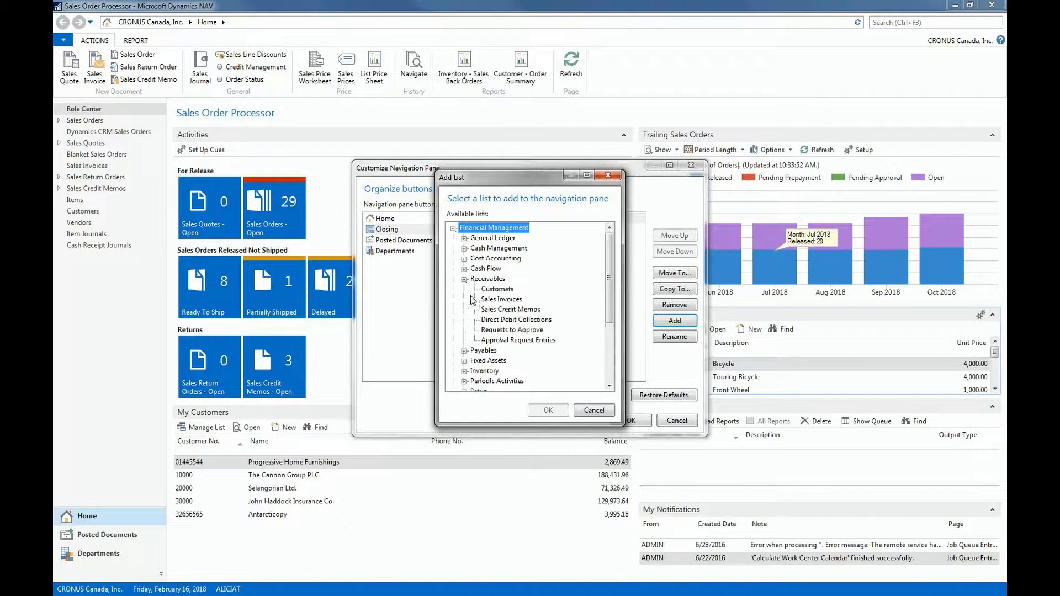
click(497, 288)
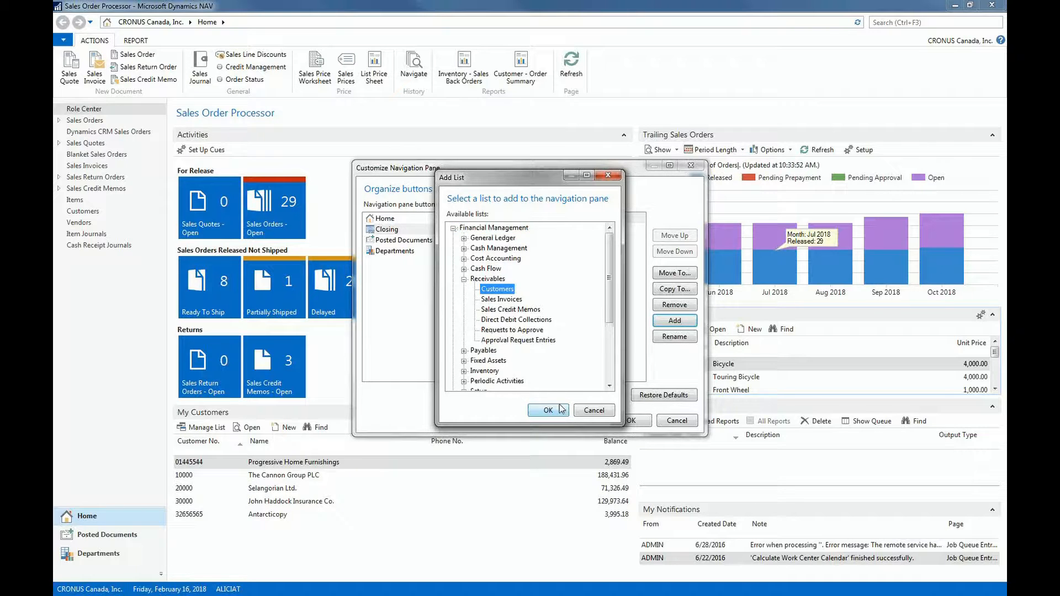
click(547, 411)
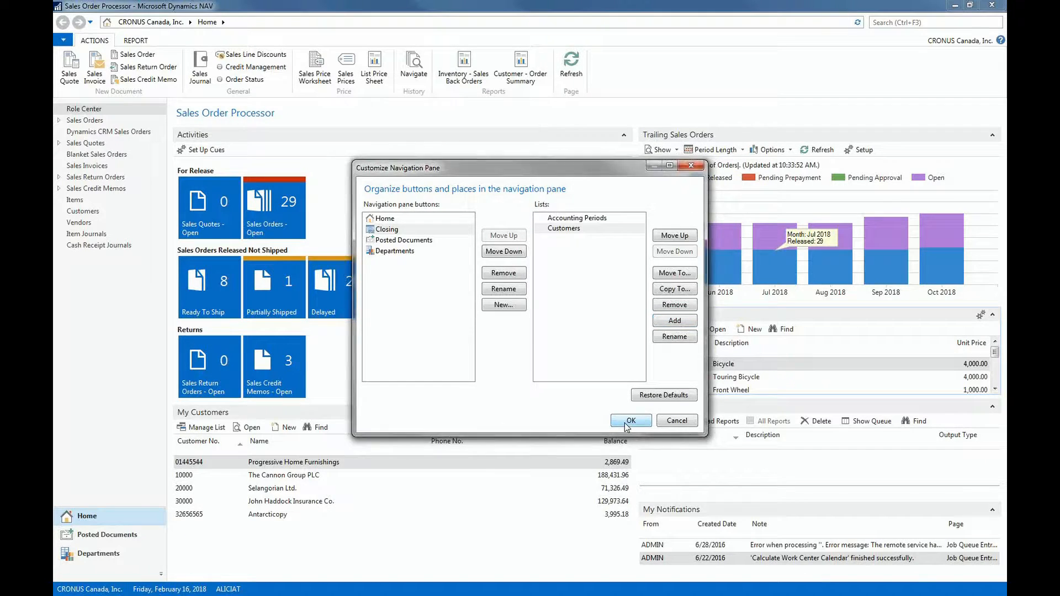
click(630, 419)
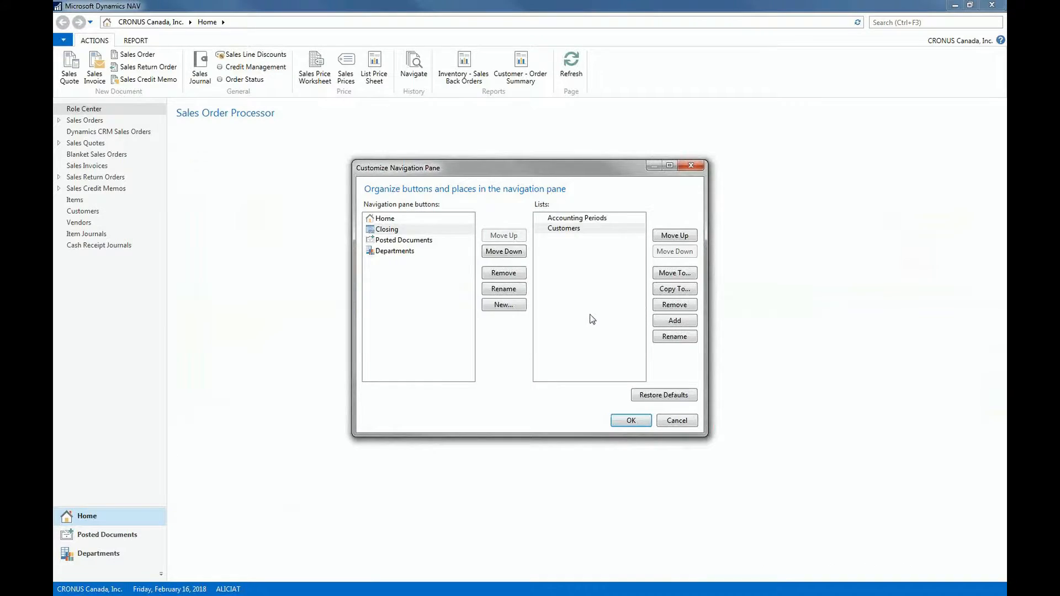
Confirm the customization and switch to the Closing navigation area.
click(629, 421)
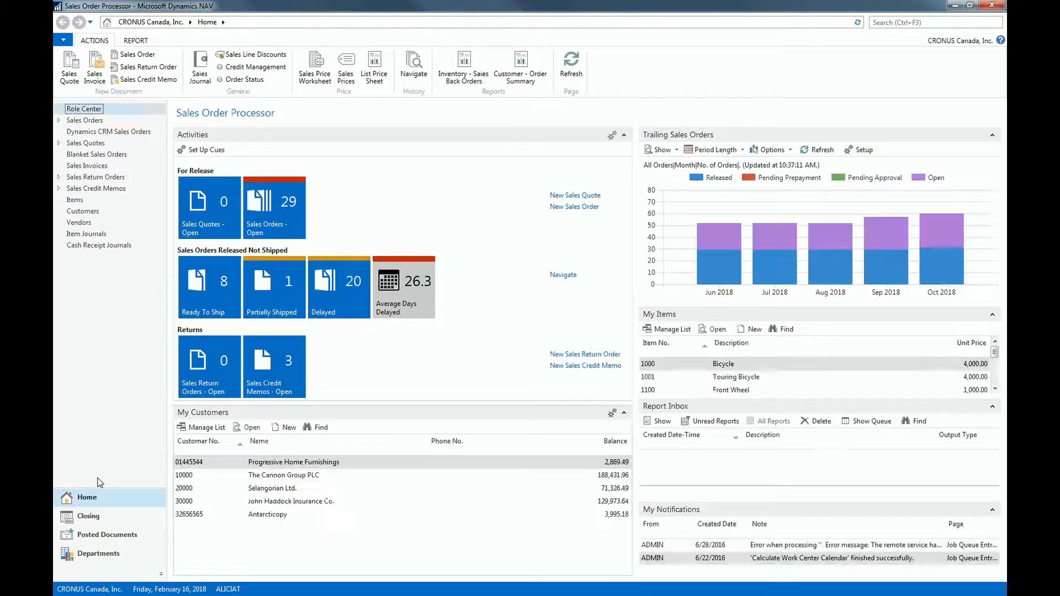
mouse_move(128, 507)
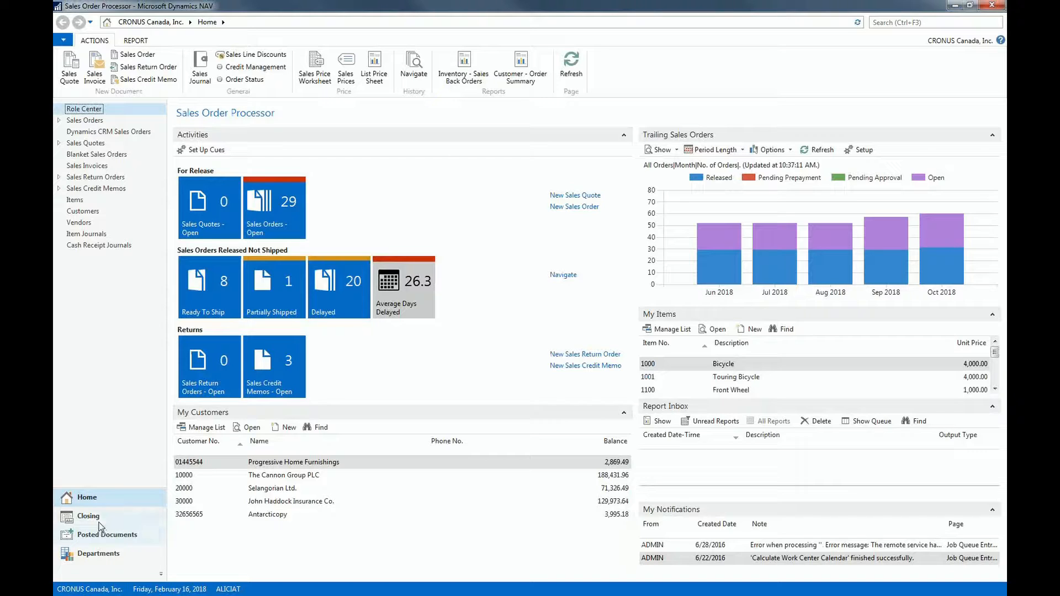
click(88, 516)
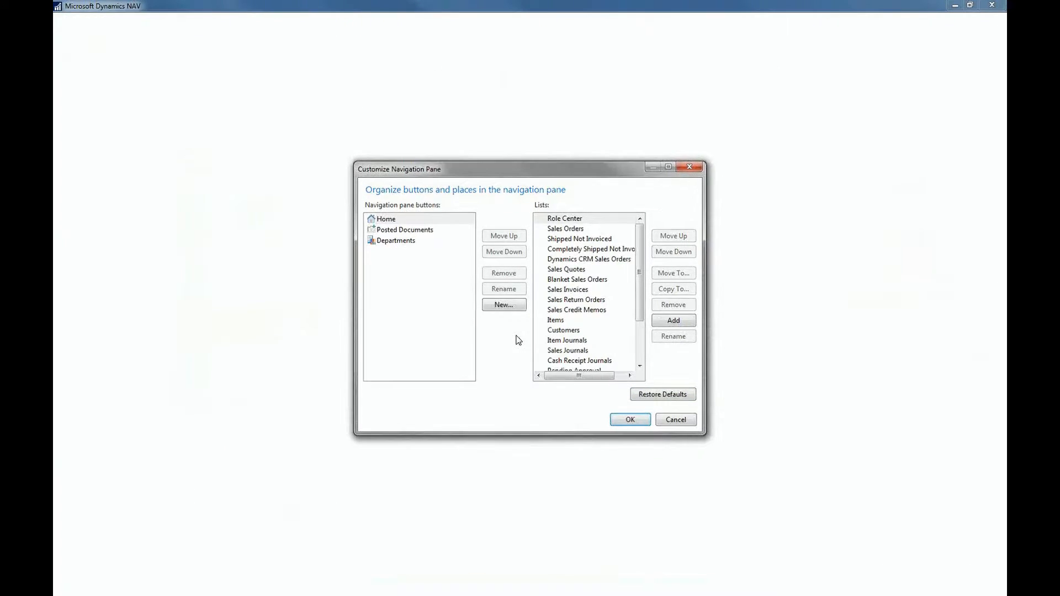
Apply the removal of the Closing area in the customization window.
click(628, 419)
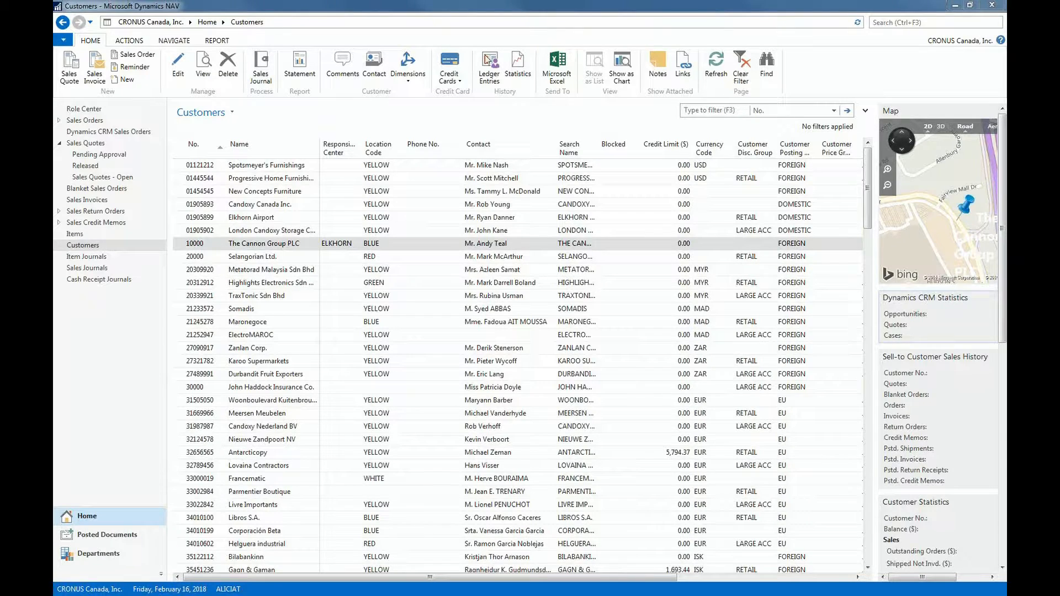
mouse_move(489, 64)
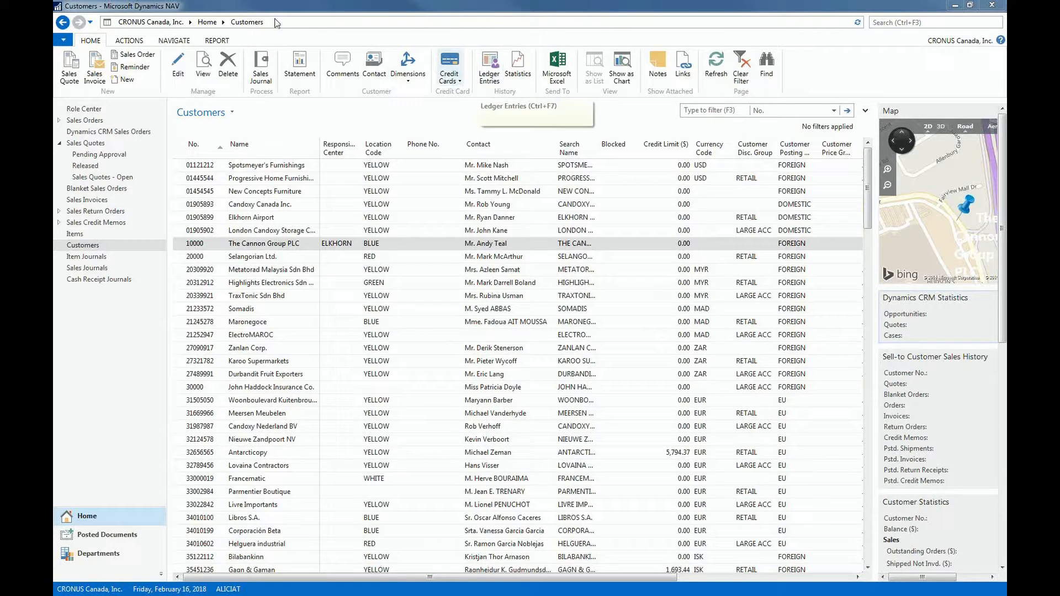
mouse_move(228, 102)
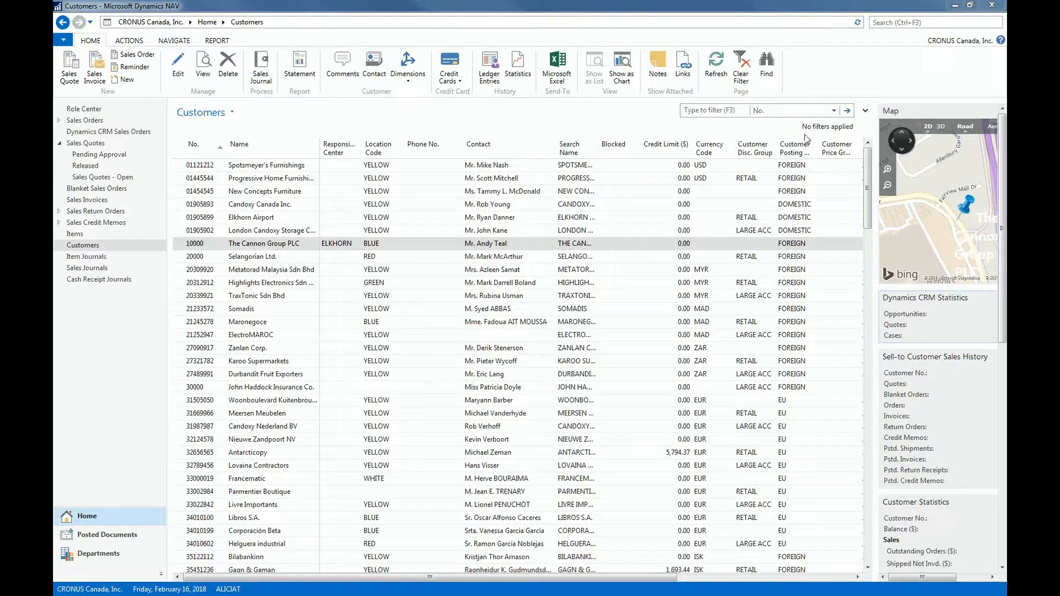
Show and then hide the filter row on the Customers list.
click(863, 110)
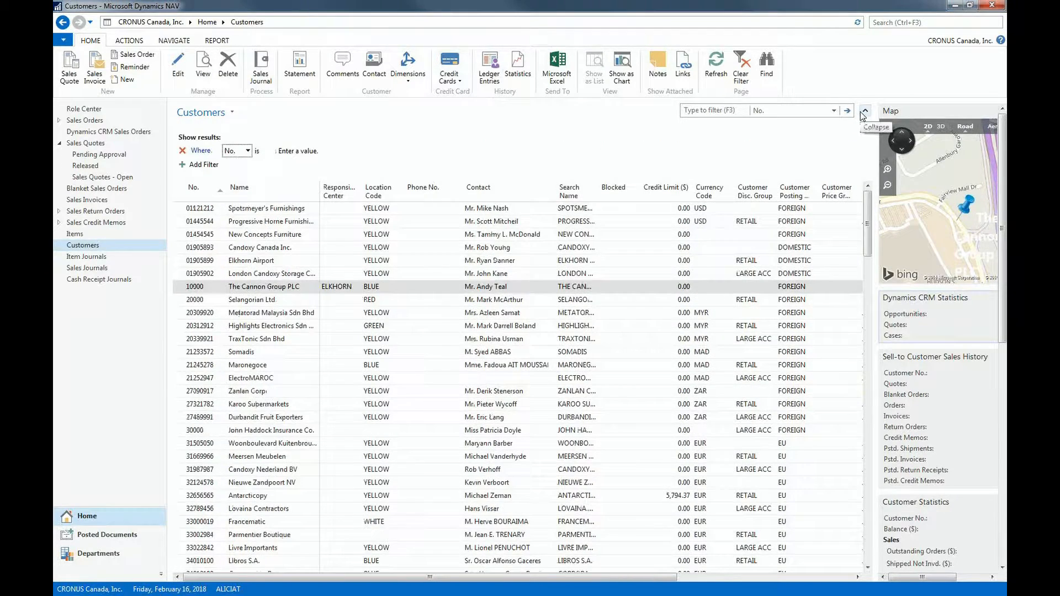
click(863, 111)
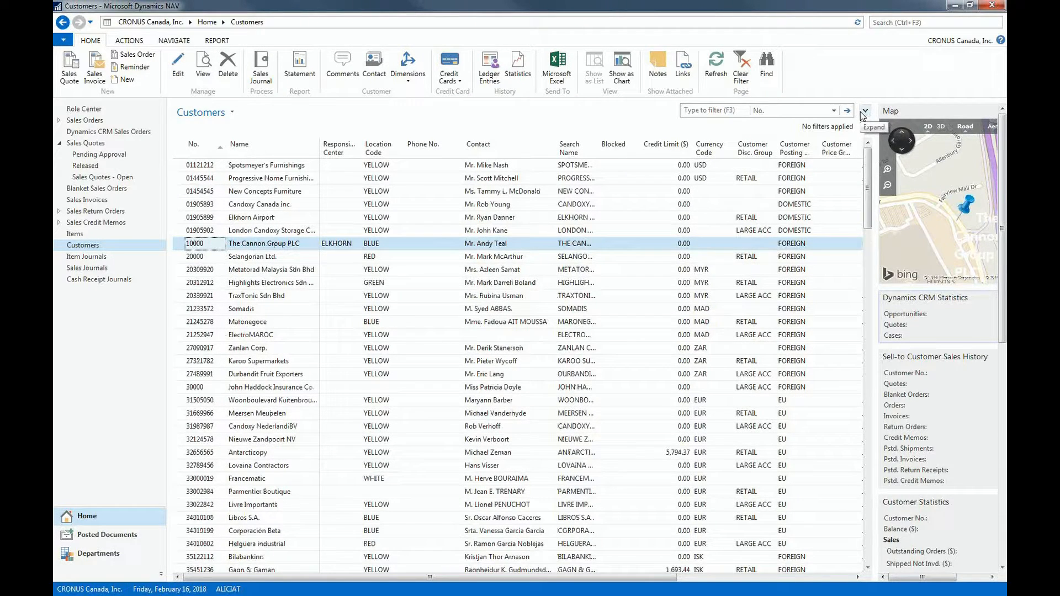
mouse_move(611, 176)
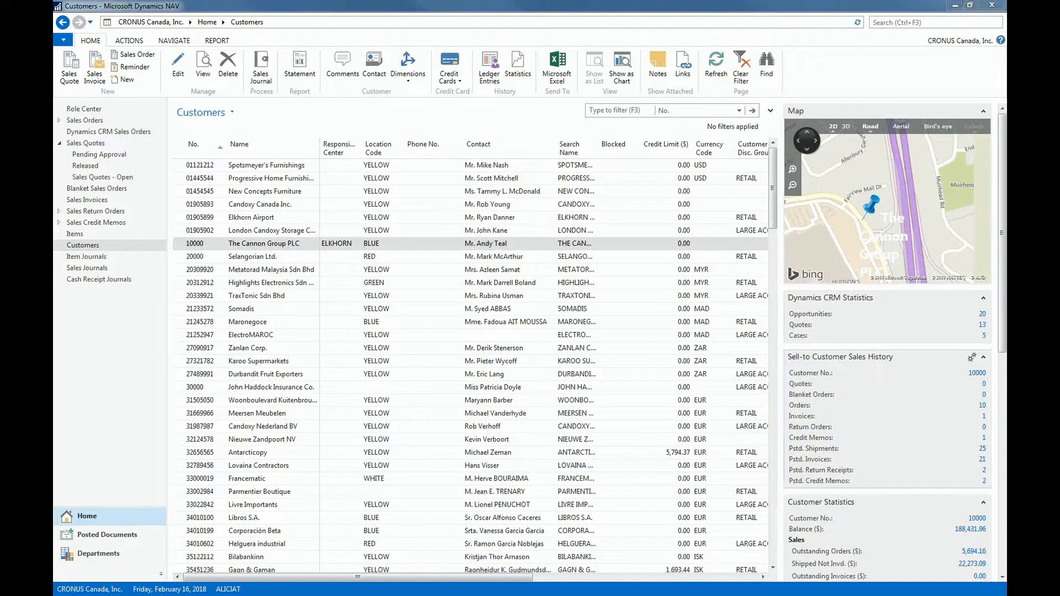
mouse_move(906, 444)
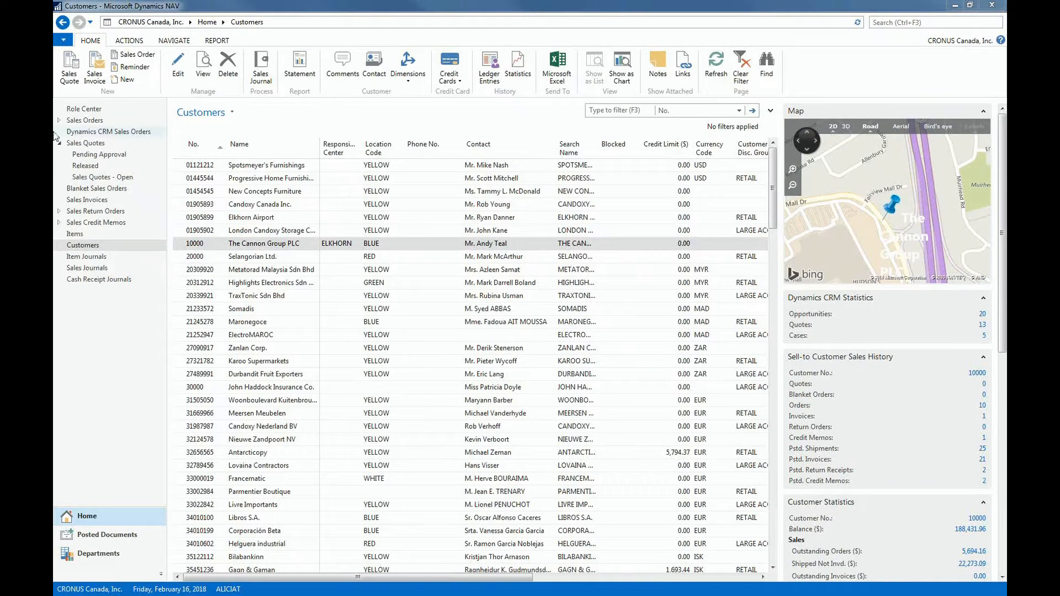
Open customer 10000, The Cannon Group PLC, as a full-screen customer card.
click(194, 244)
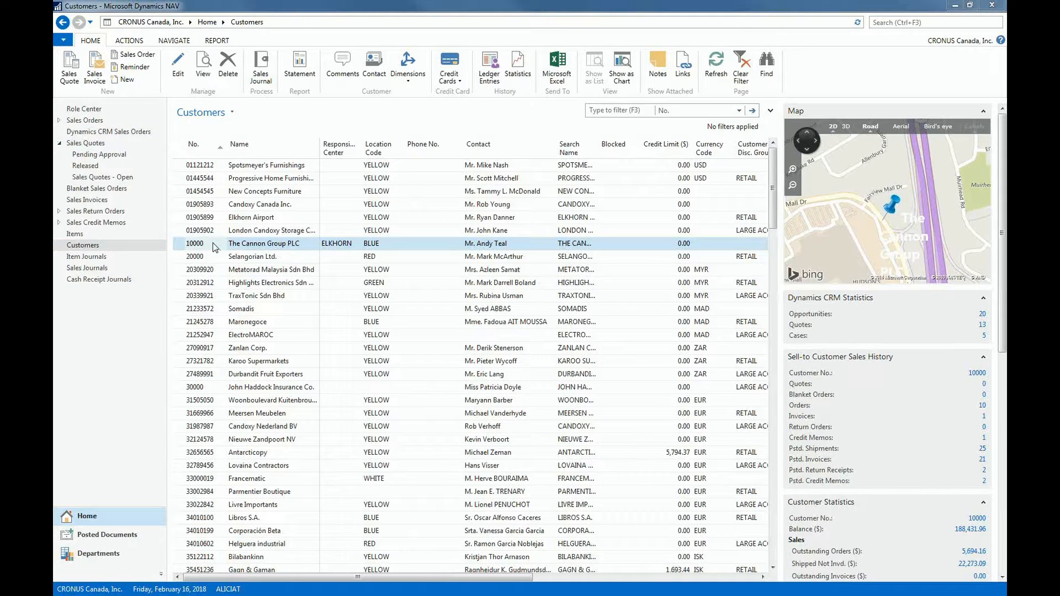
click(194, 243)
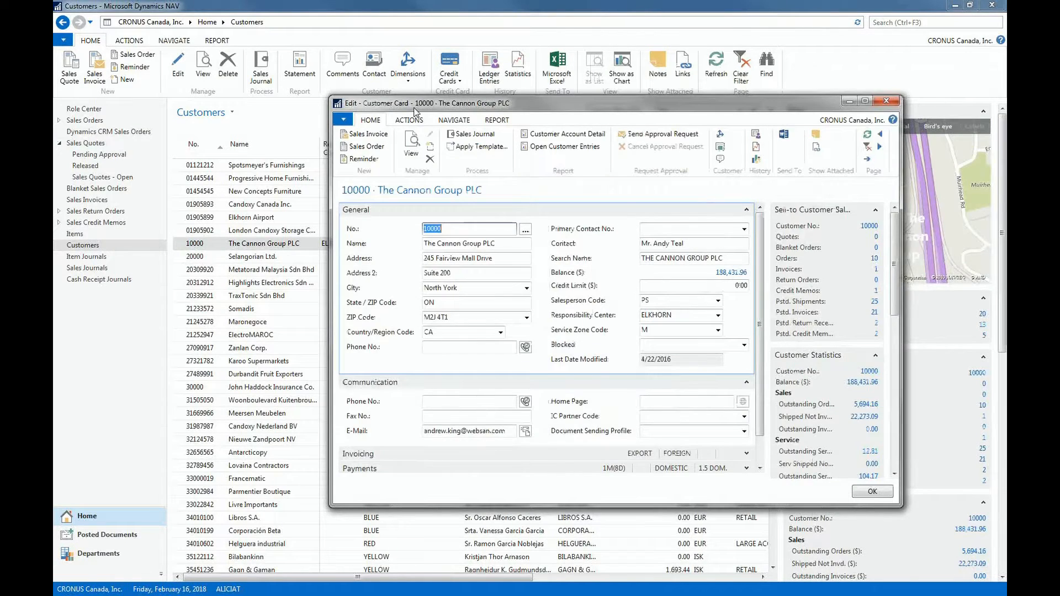
click(865, 100)
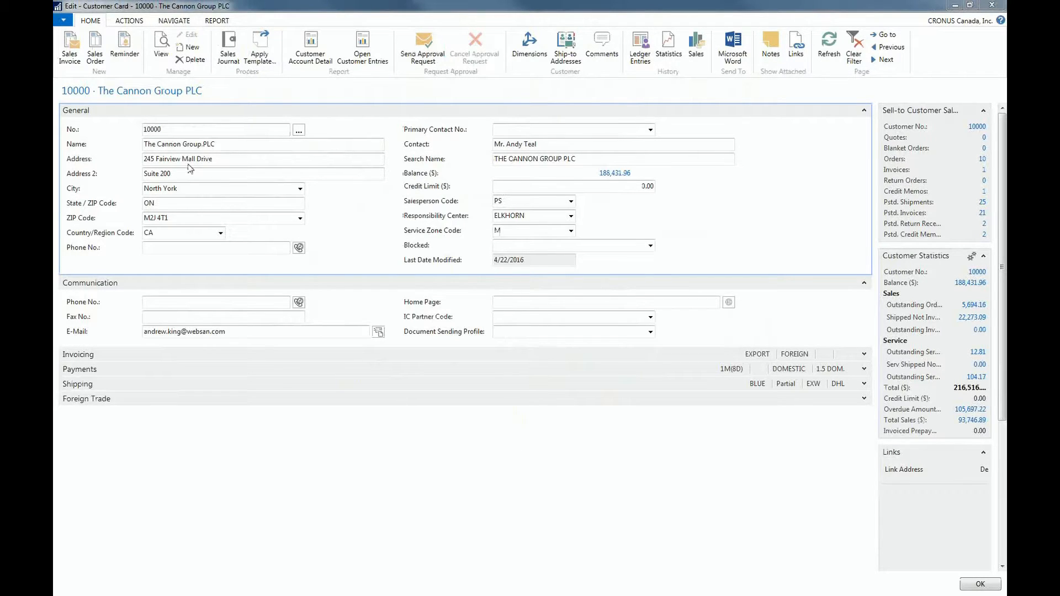
mouse_move(130, 182)
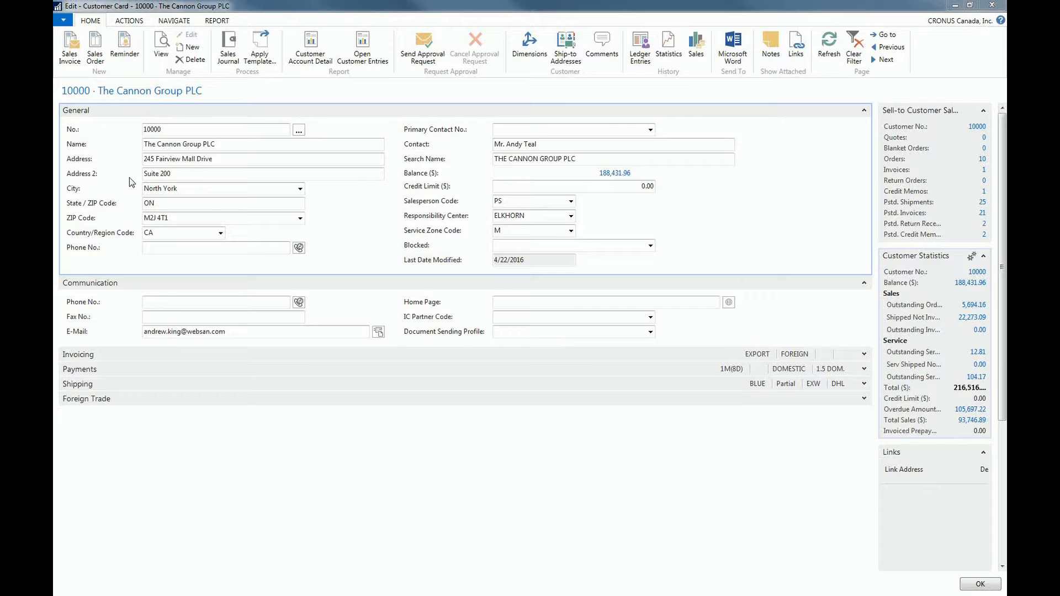
mouse_move(125, 327)
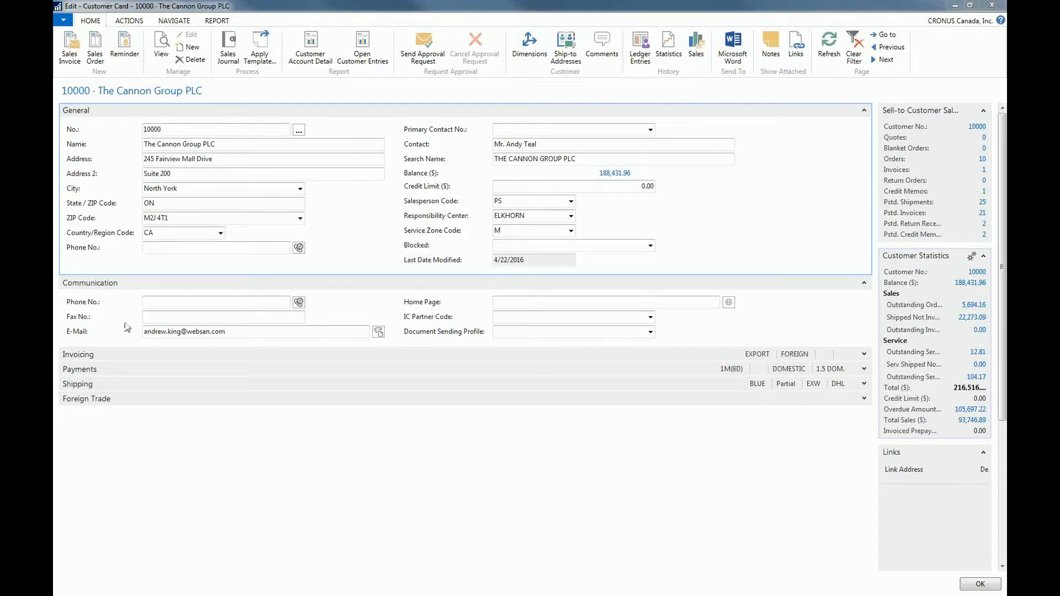
mouse_move(865, 381)
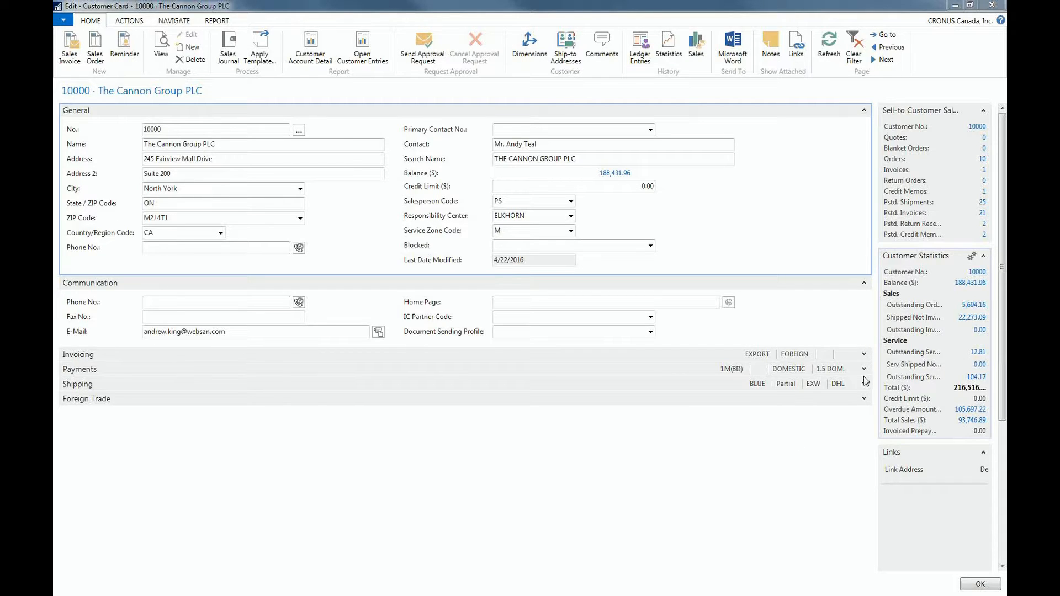
Expand the Payments FastTab details on the customer card.
click(217, 130)
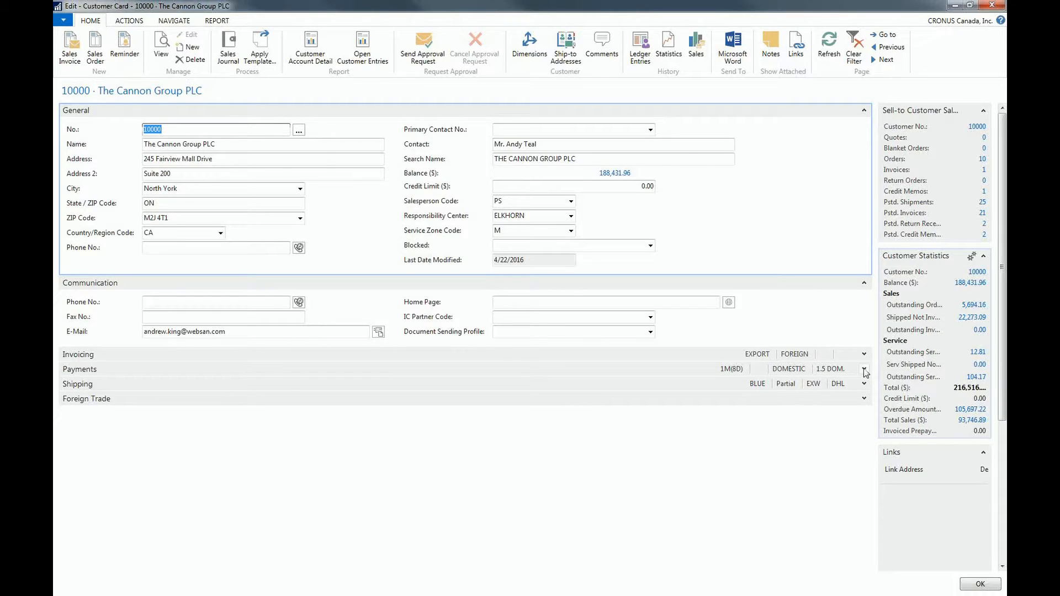
click(863, 372)
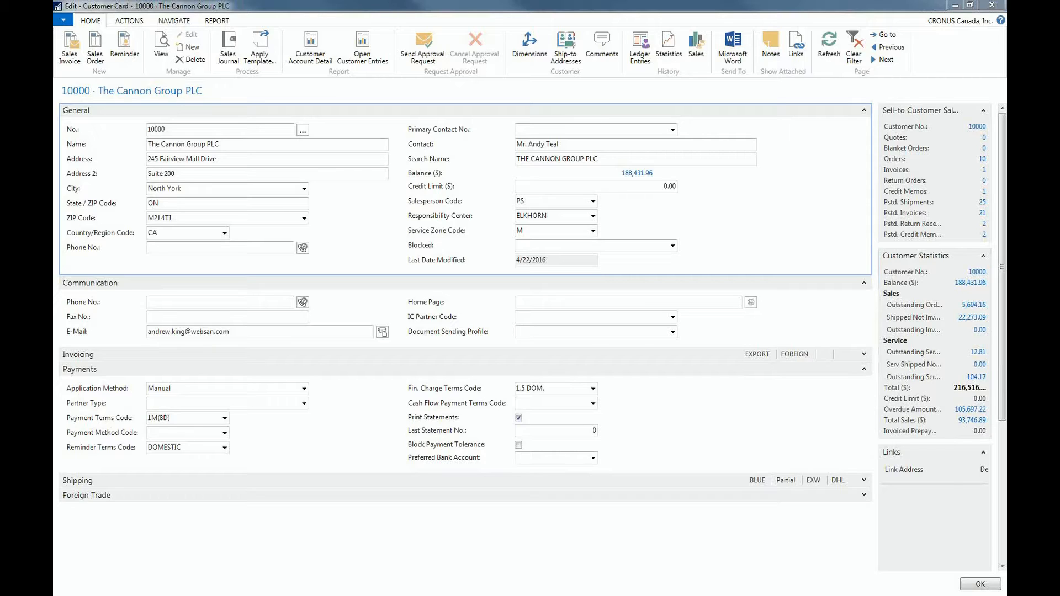
mouse_move(838, 189)
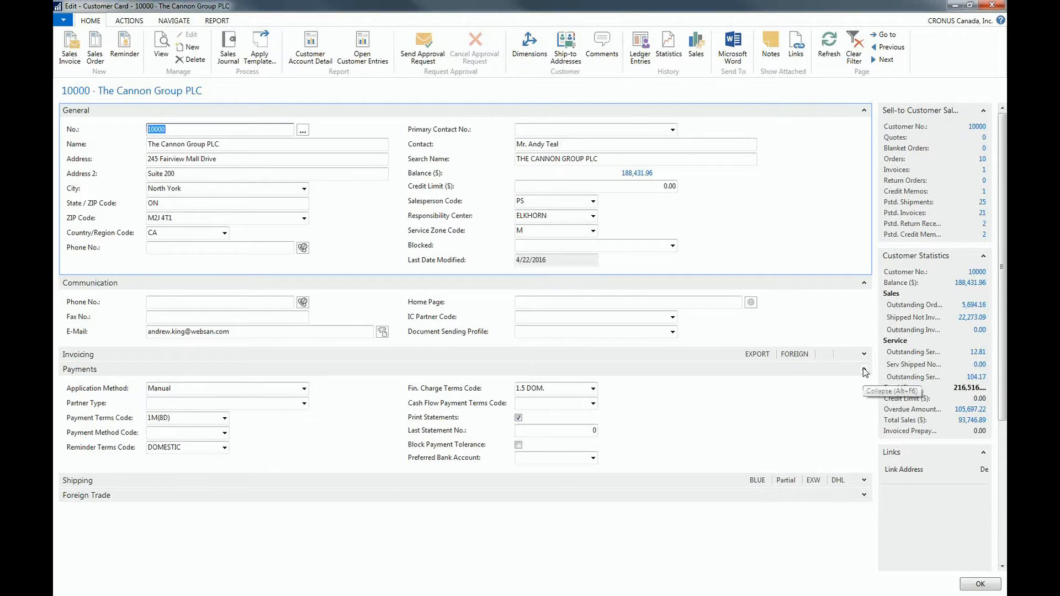
click(863, 372)
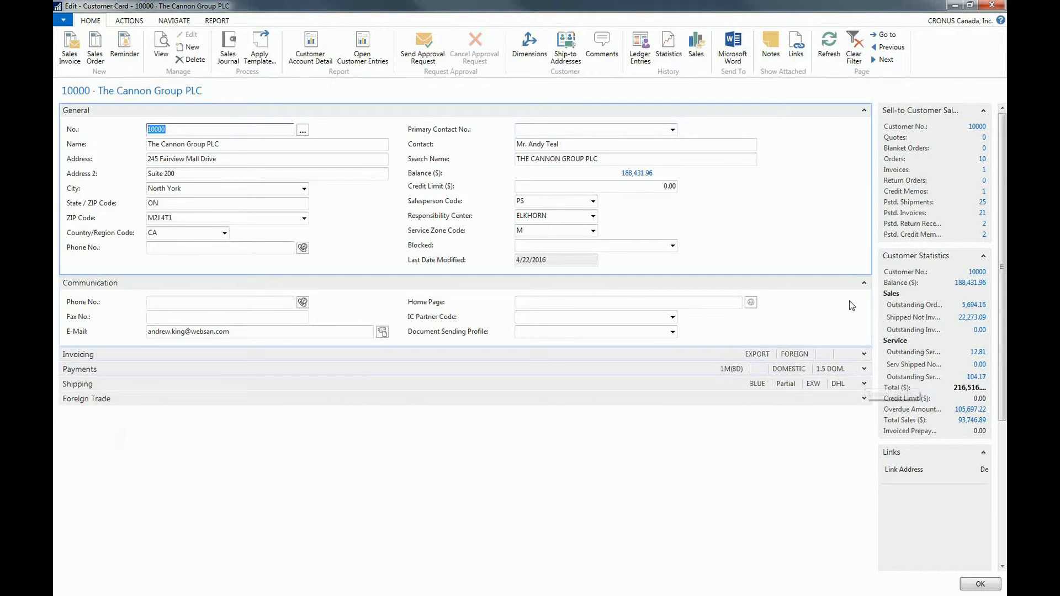
mouse_move(863, 283)
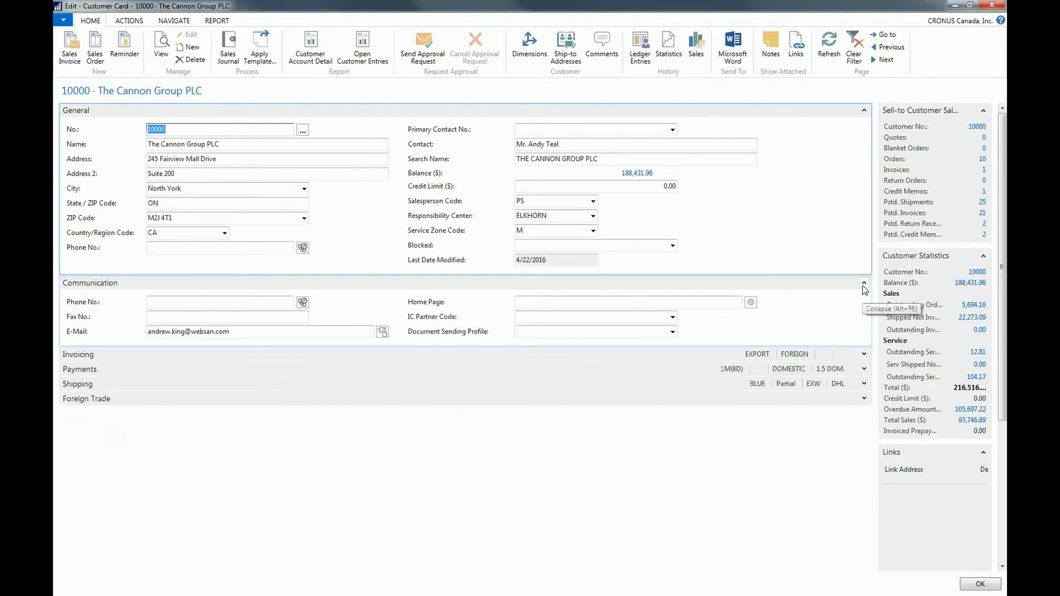
click(863, 283)
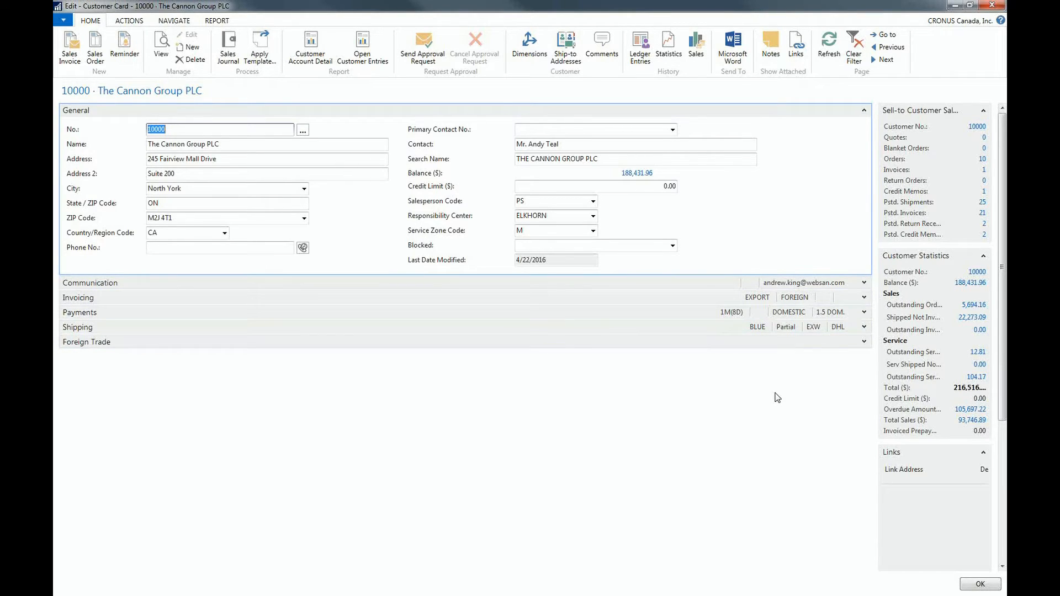
mouse_move(757, 400)
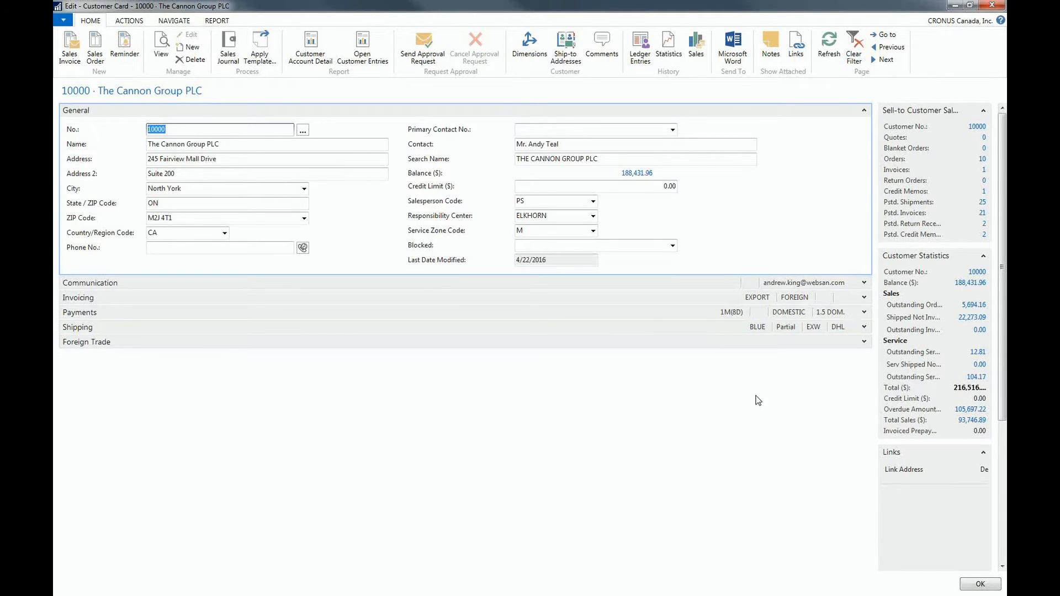
mouse_move(759, 397)
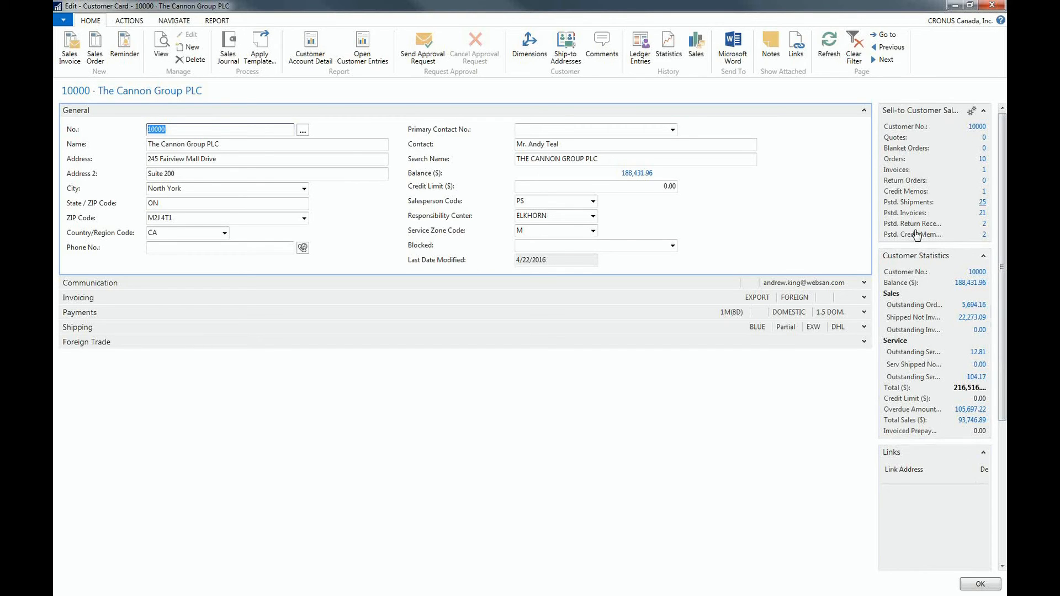
mouse_move(708, 433)
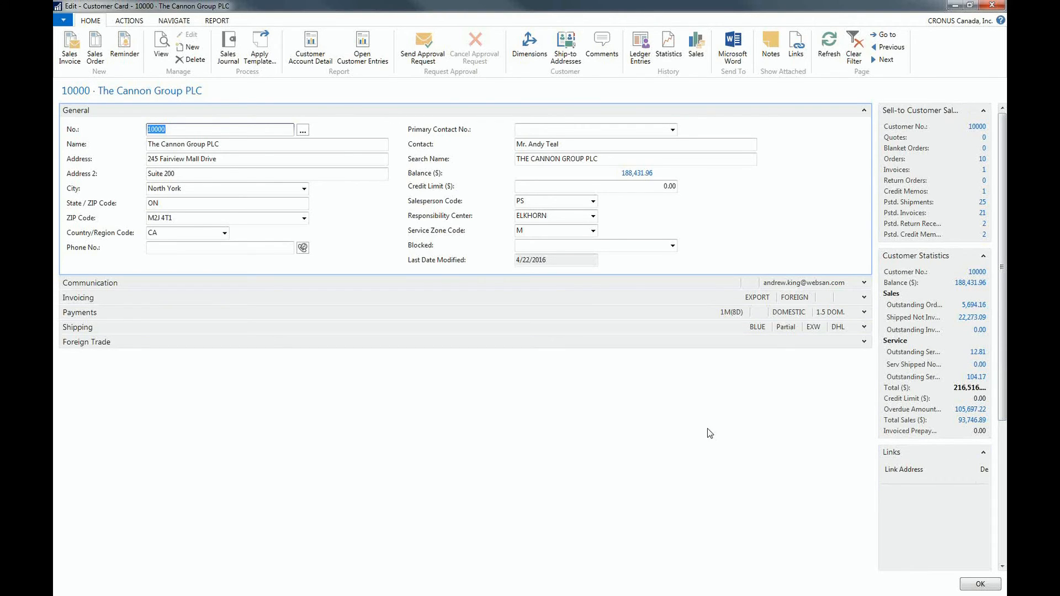